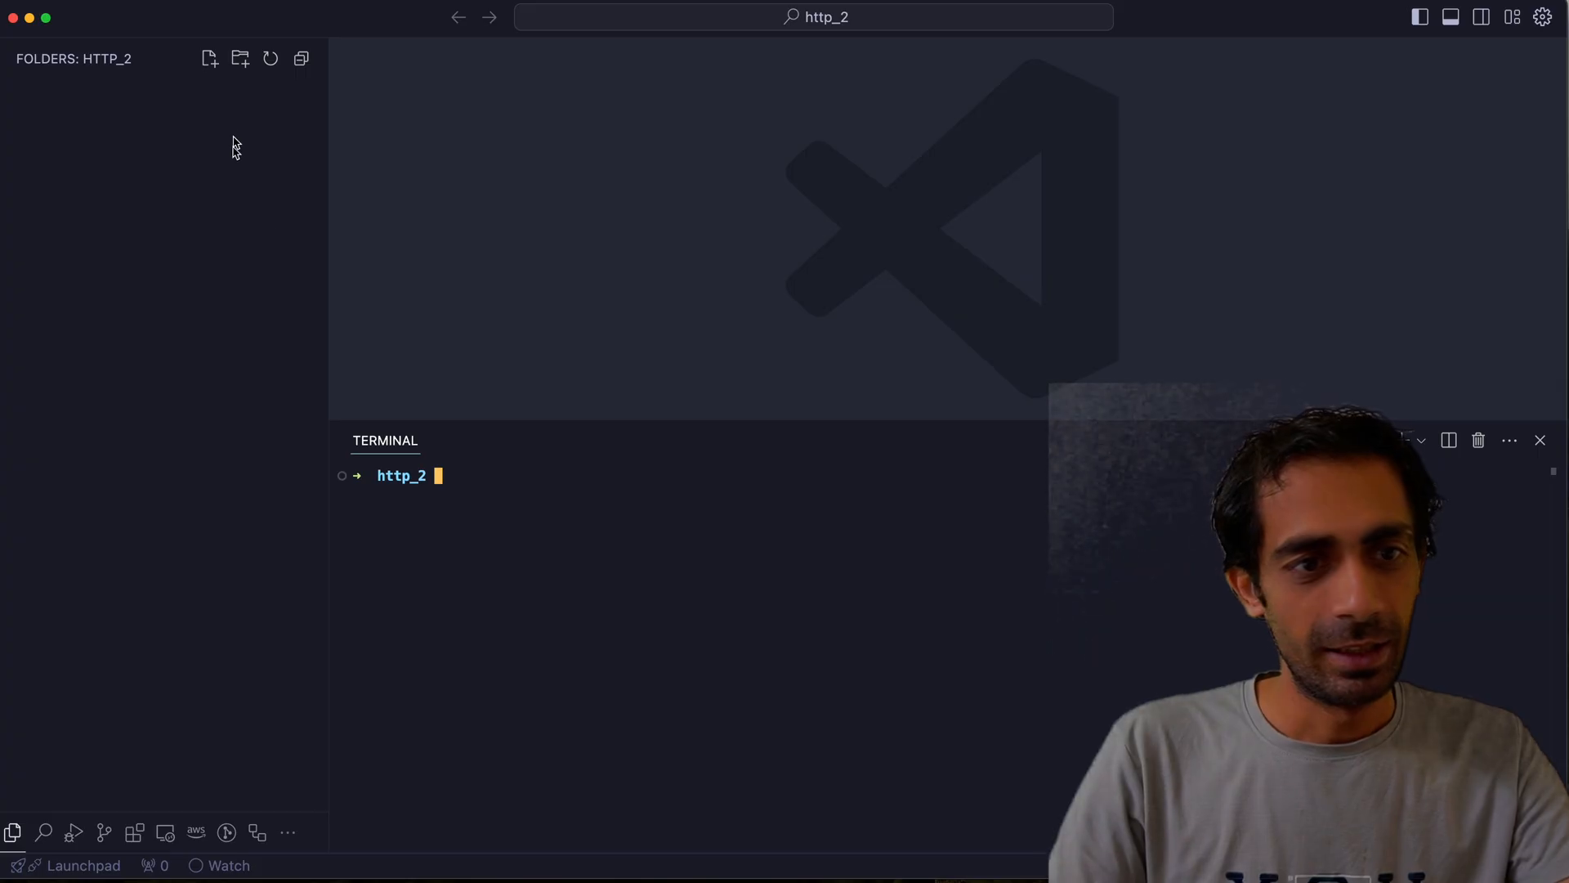
Run npm init -y in the http_2 terminal to create a default package.json
{"action": "type", "text": "npm install cors"}
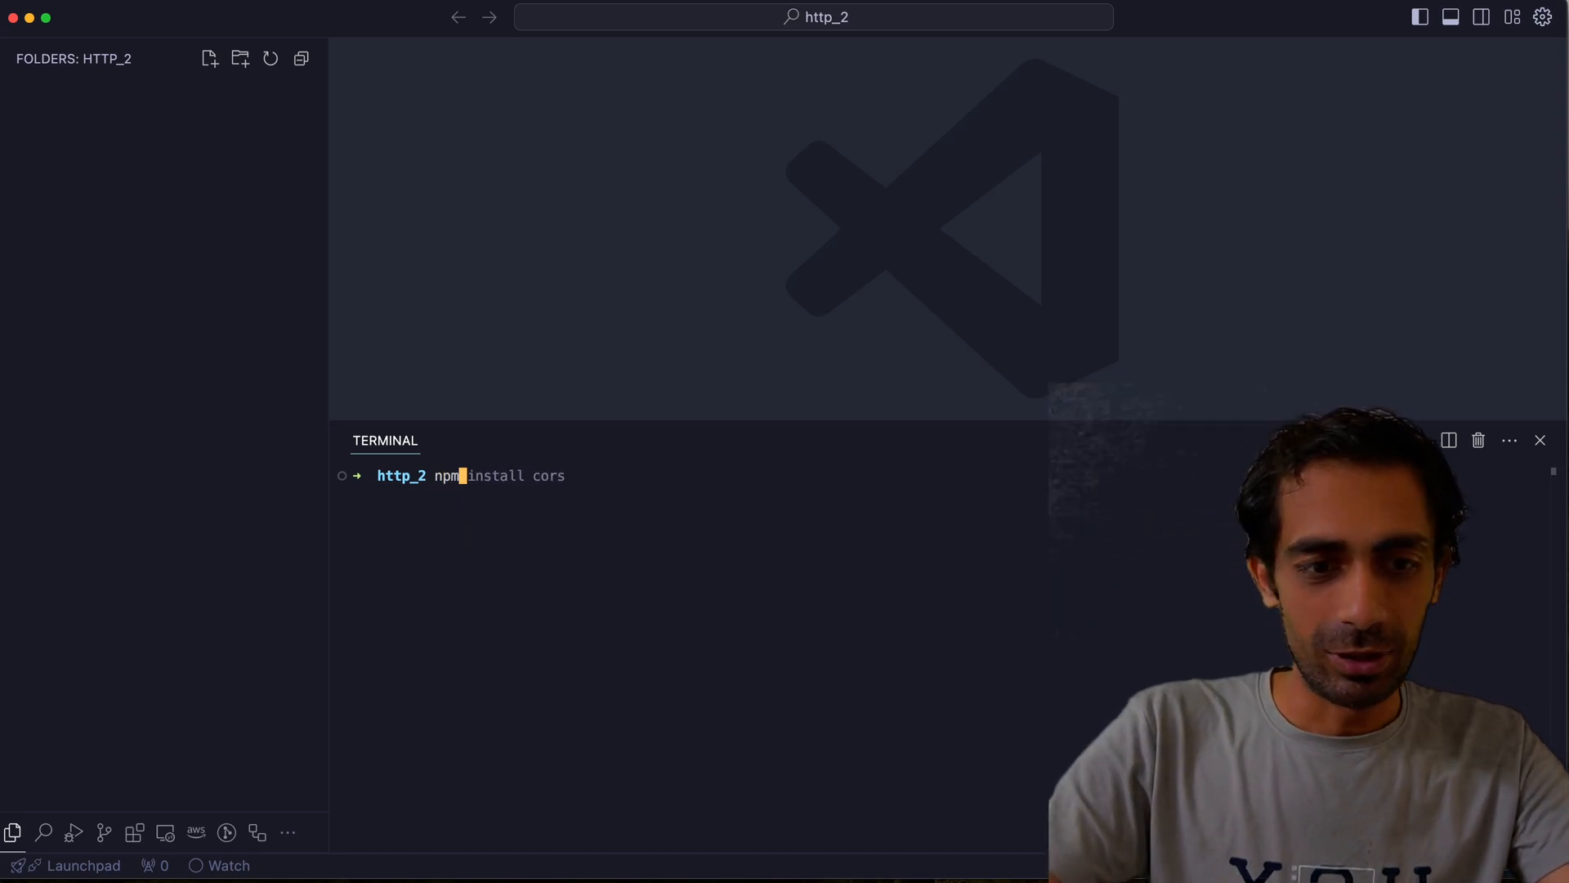
{"action": "type", "text": "npm init -y"}
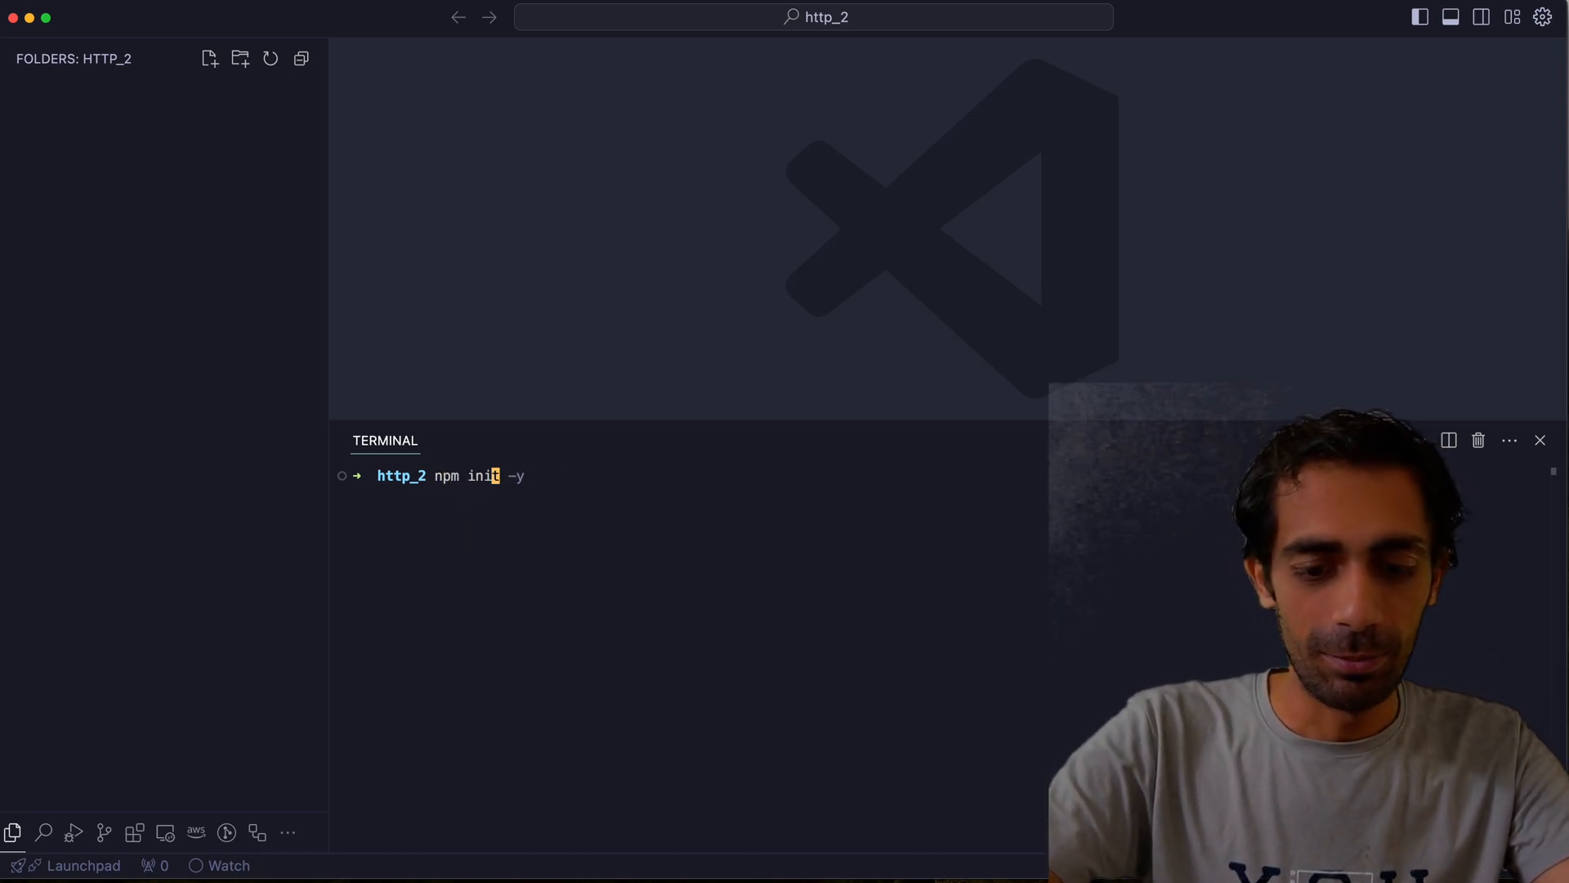
{"action": "key", "text": "Return"}
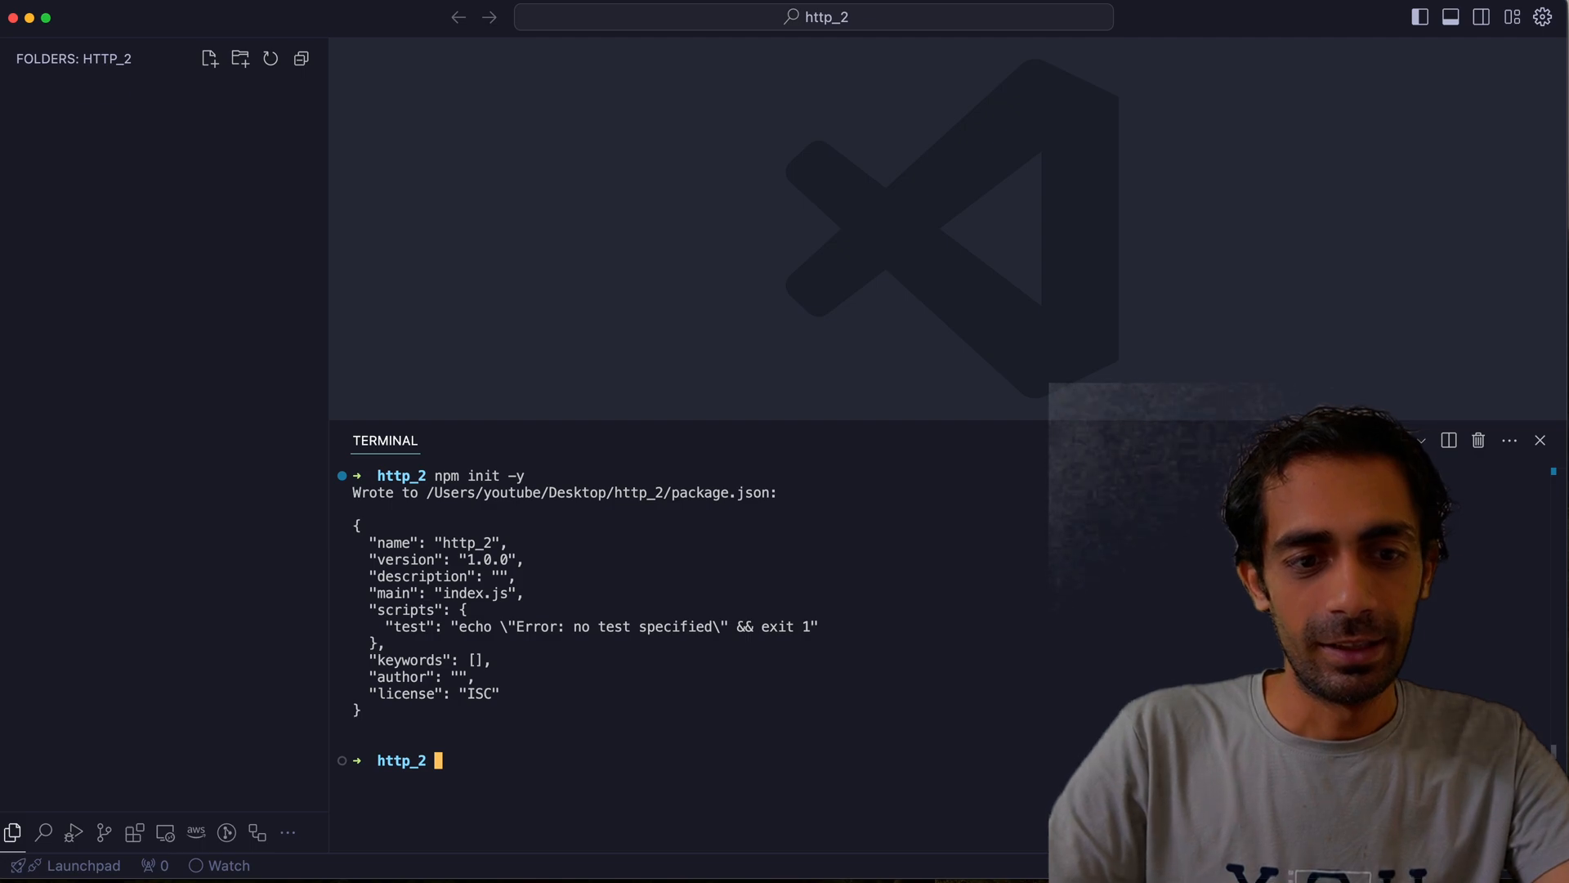
{"action": "left_click", "coordinate": [209, 59]}
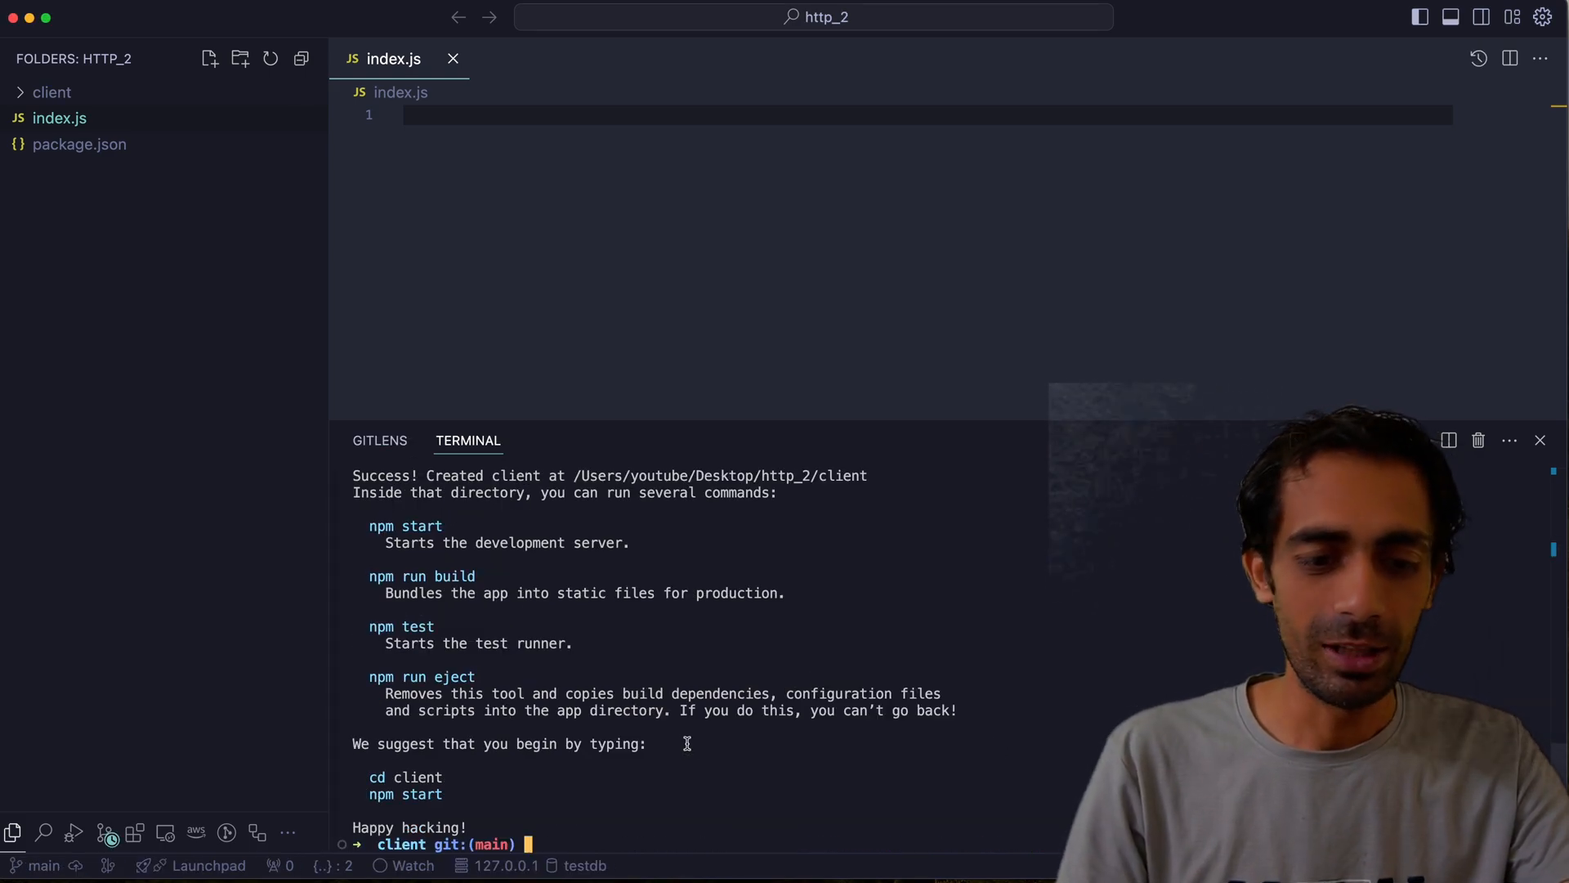
Return to the http_2 root with cd .. and install spdy and cors via npm
{"action": "type", "text": "cd .."}
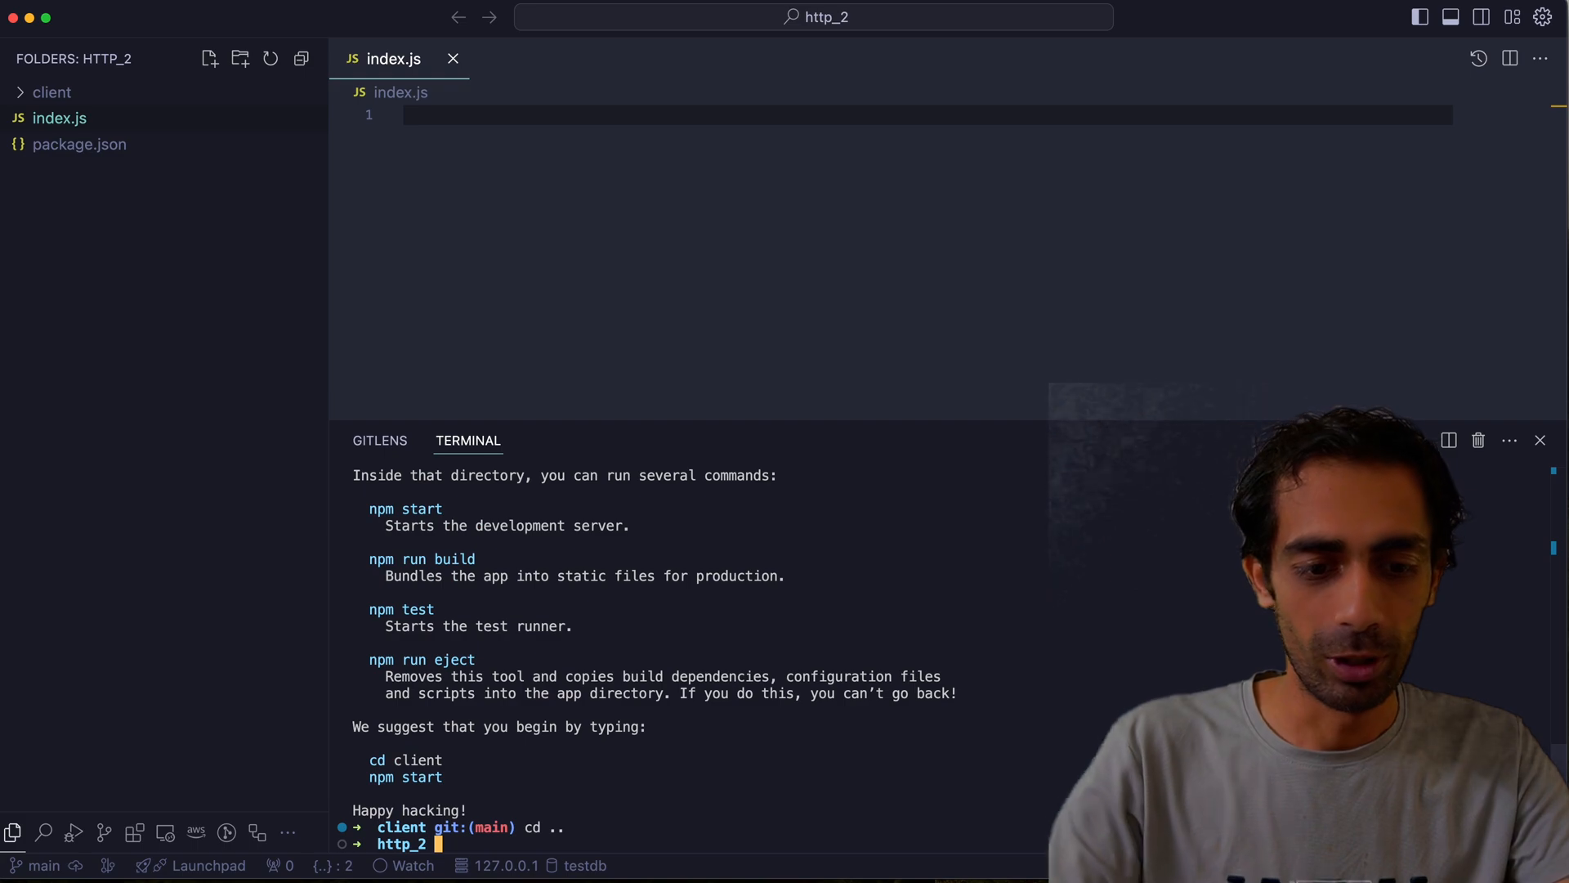
{"action": "type", "text": "npm spdy"}
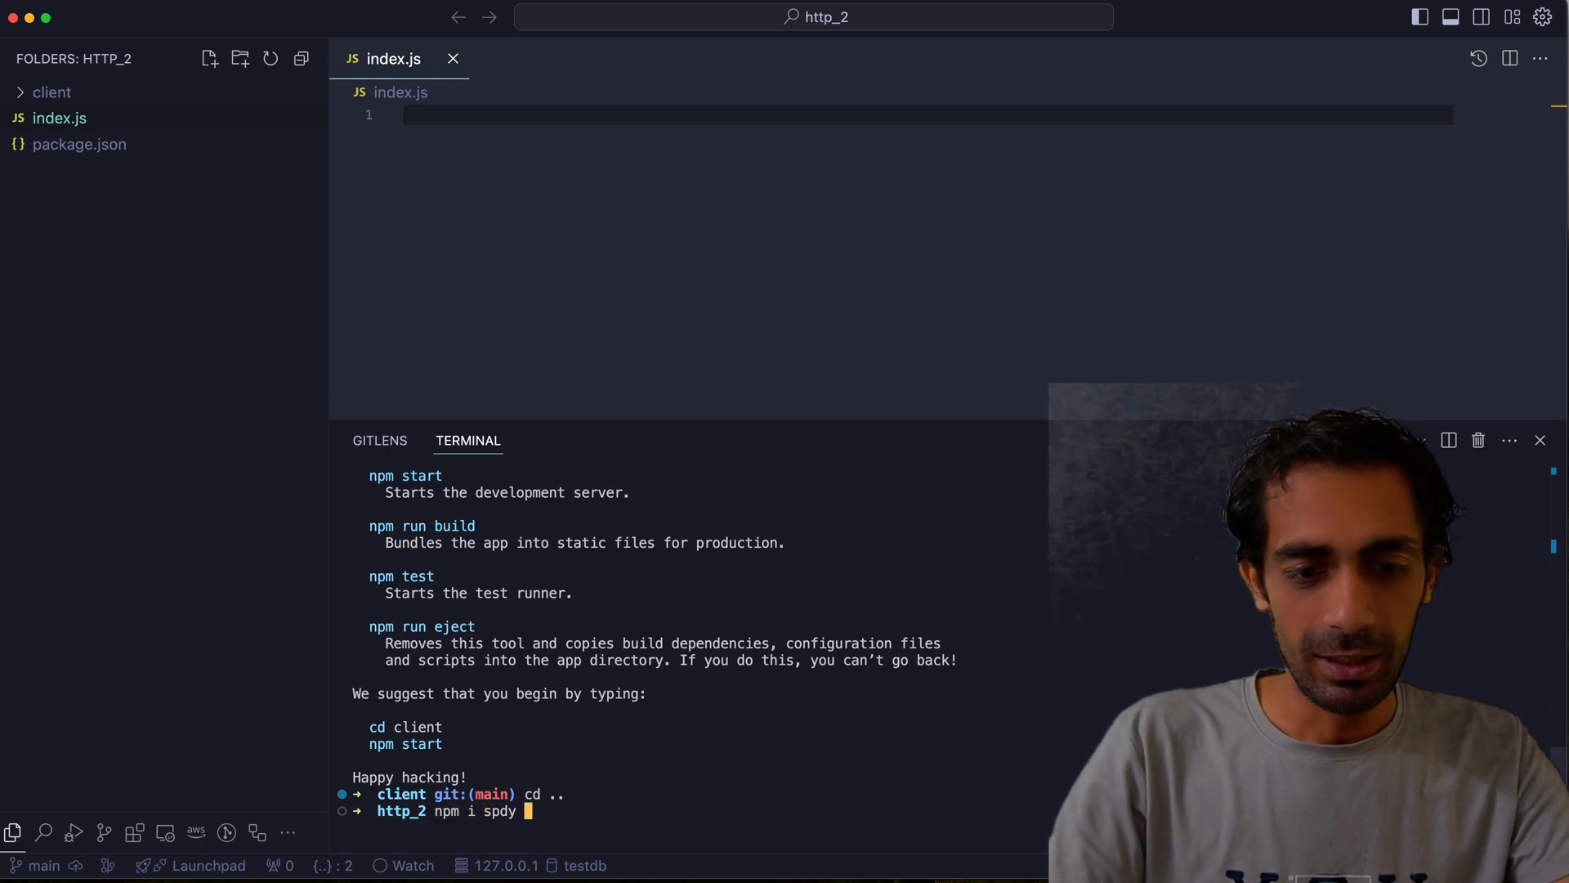
{"action": "type", "text": "cors"}
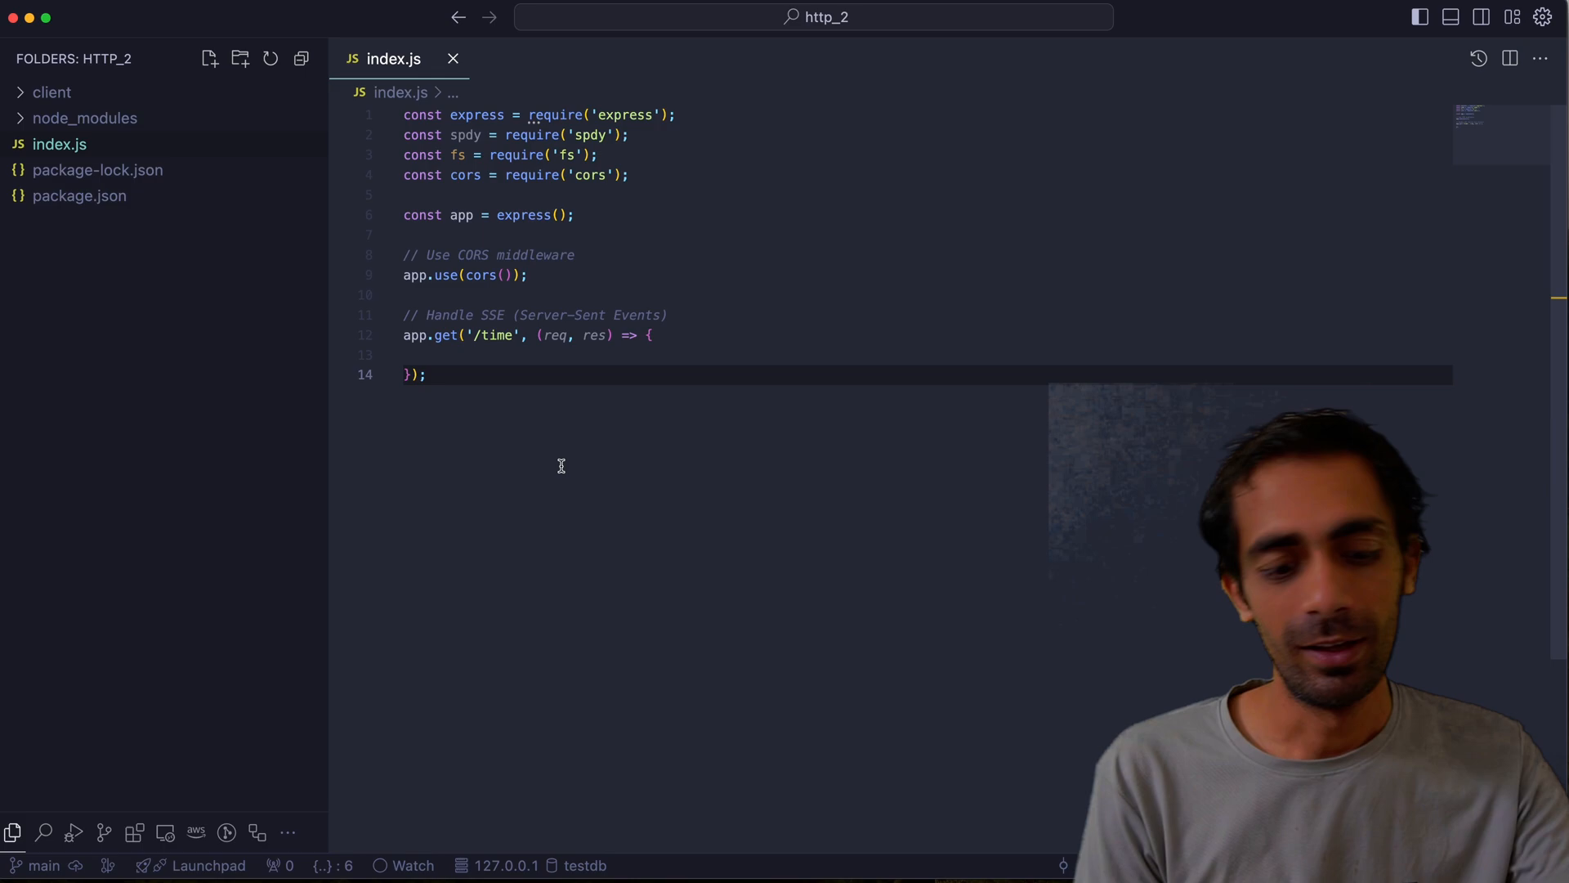
Write the /time SSE handler setting Content-Type text/event-stream and streaming the time each second
{"action": "type", "text": "res.setHeader('Content-Type', 'text/event-stream');"}
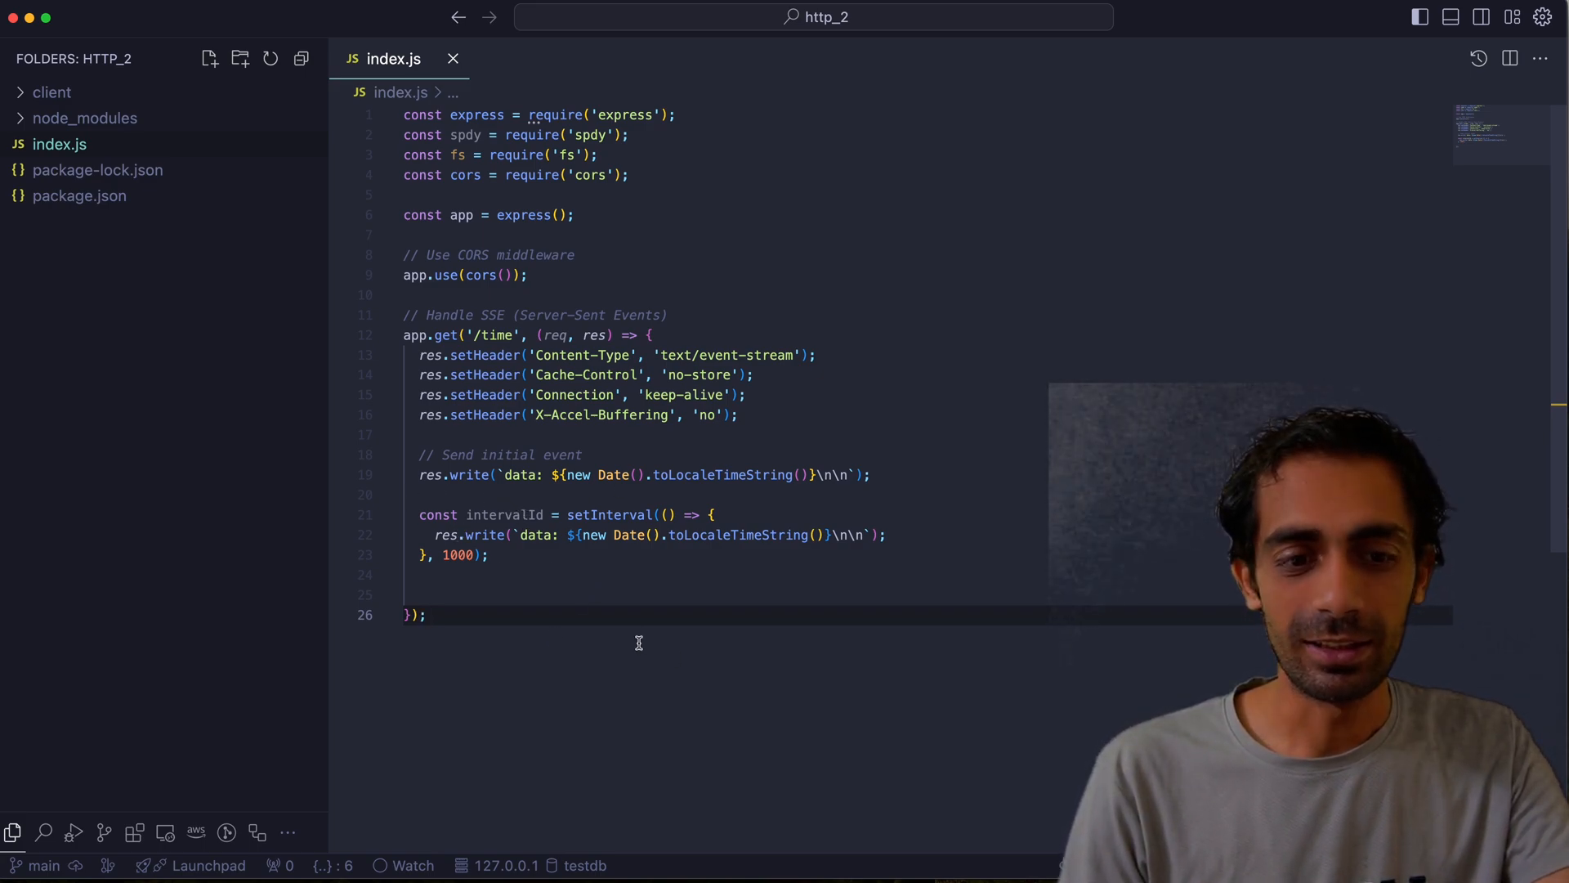
{"action": "mouse_move", "coordinate": [681, 653]}
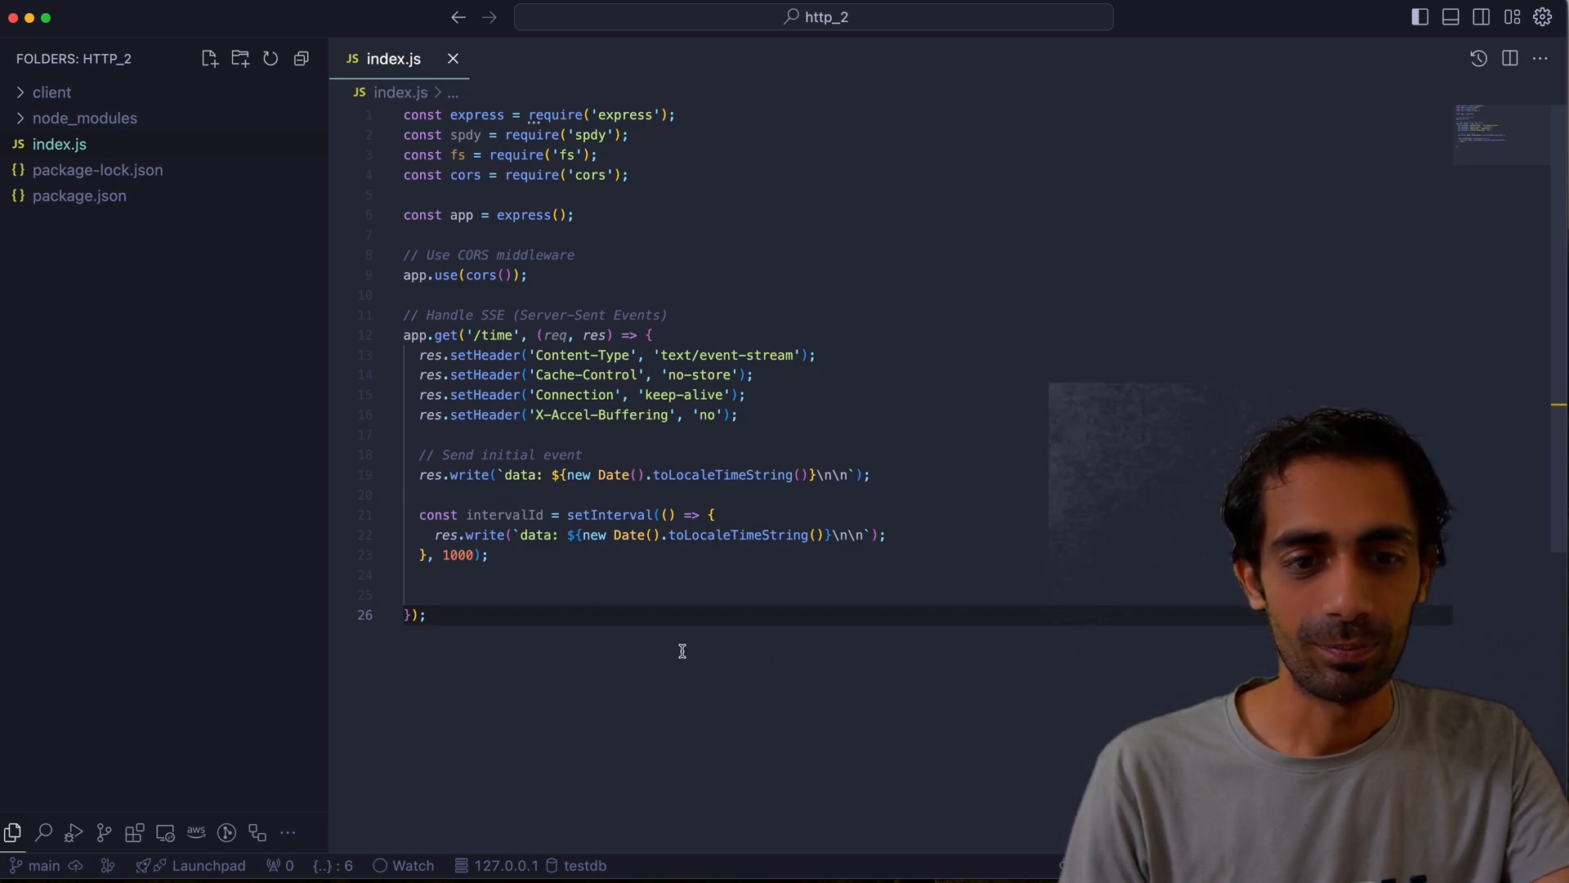
{"action": "mouse_move", "coordinate": [621, 515]}
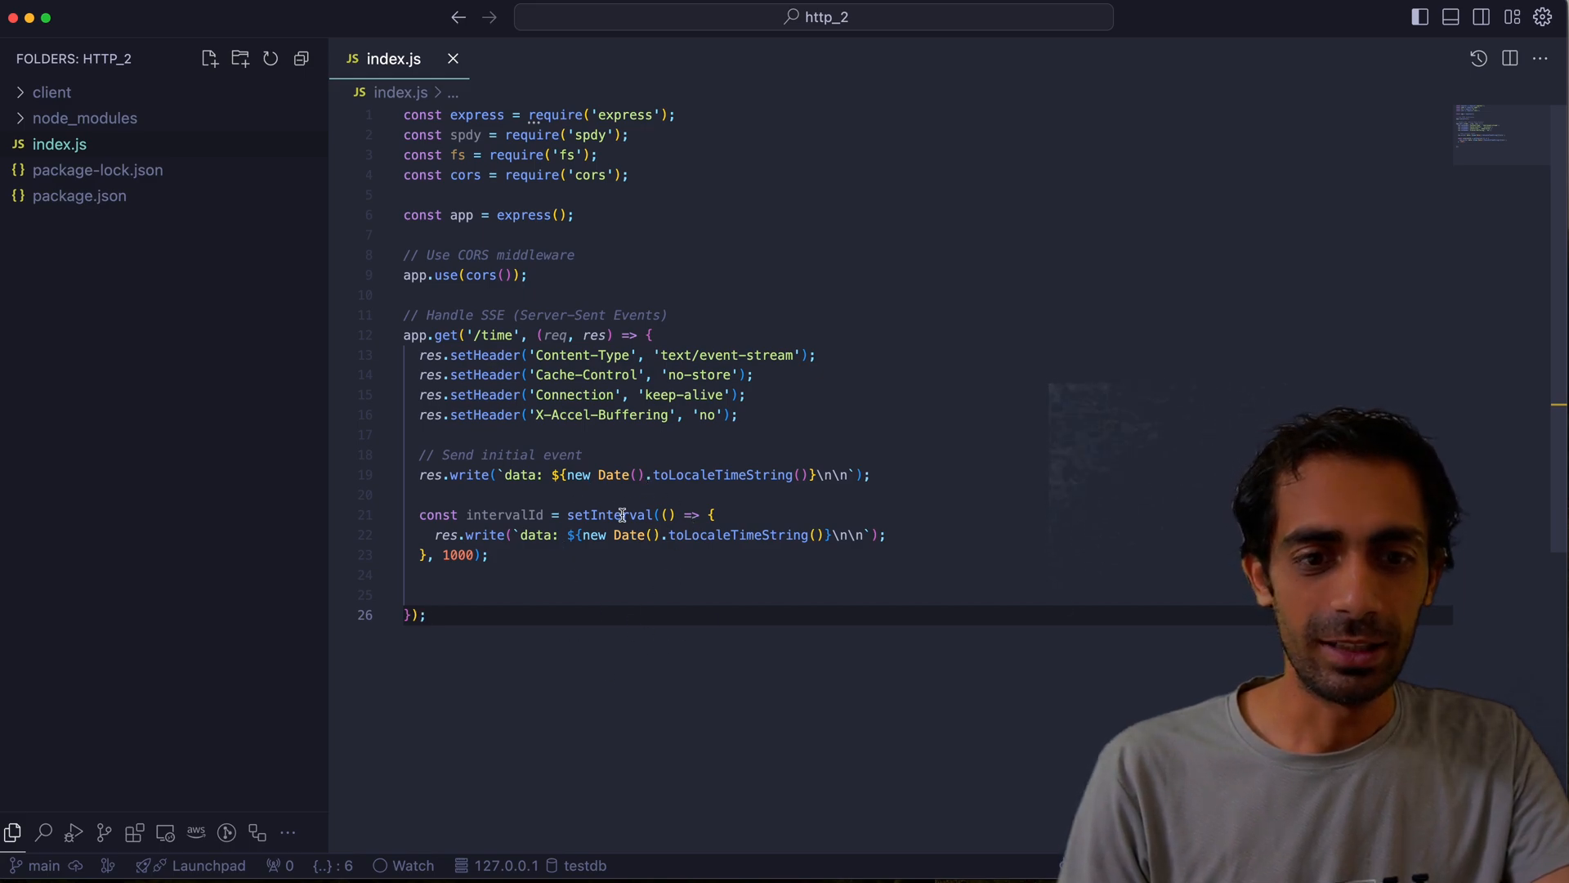
{"action": "mouse_move", "coordinate": [609, 515]}
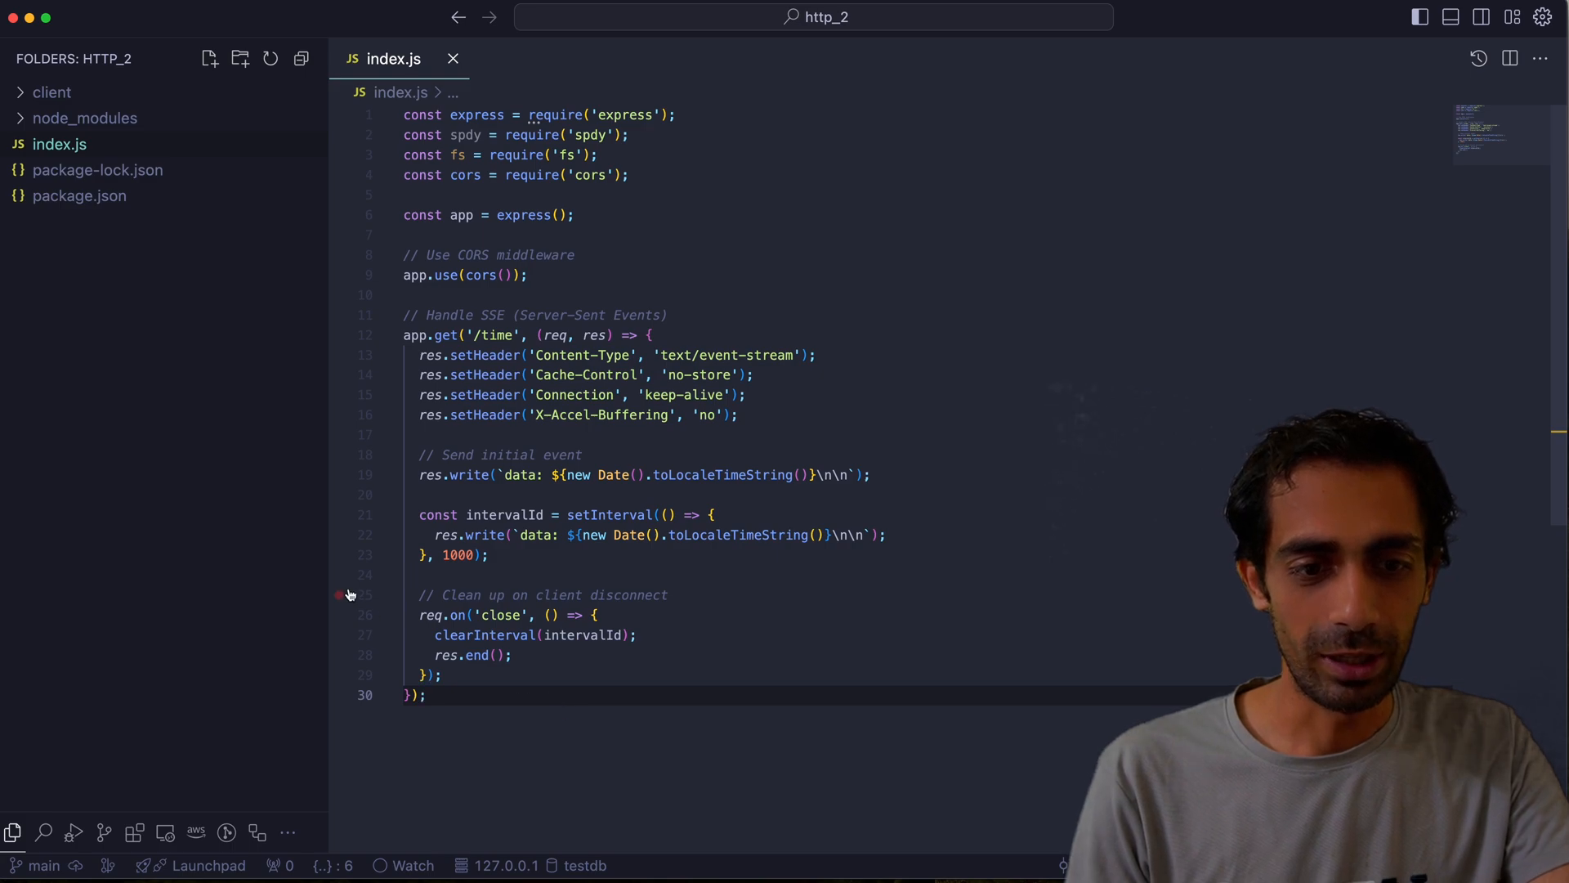
{"action": "mouse_move", "coordinate": [711, 669]}
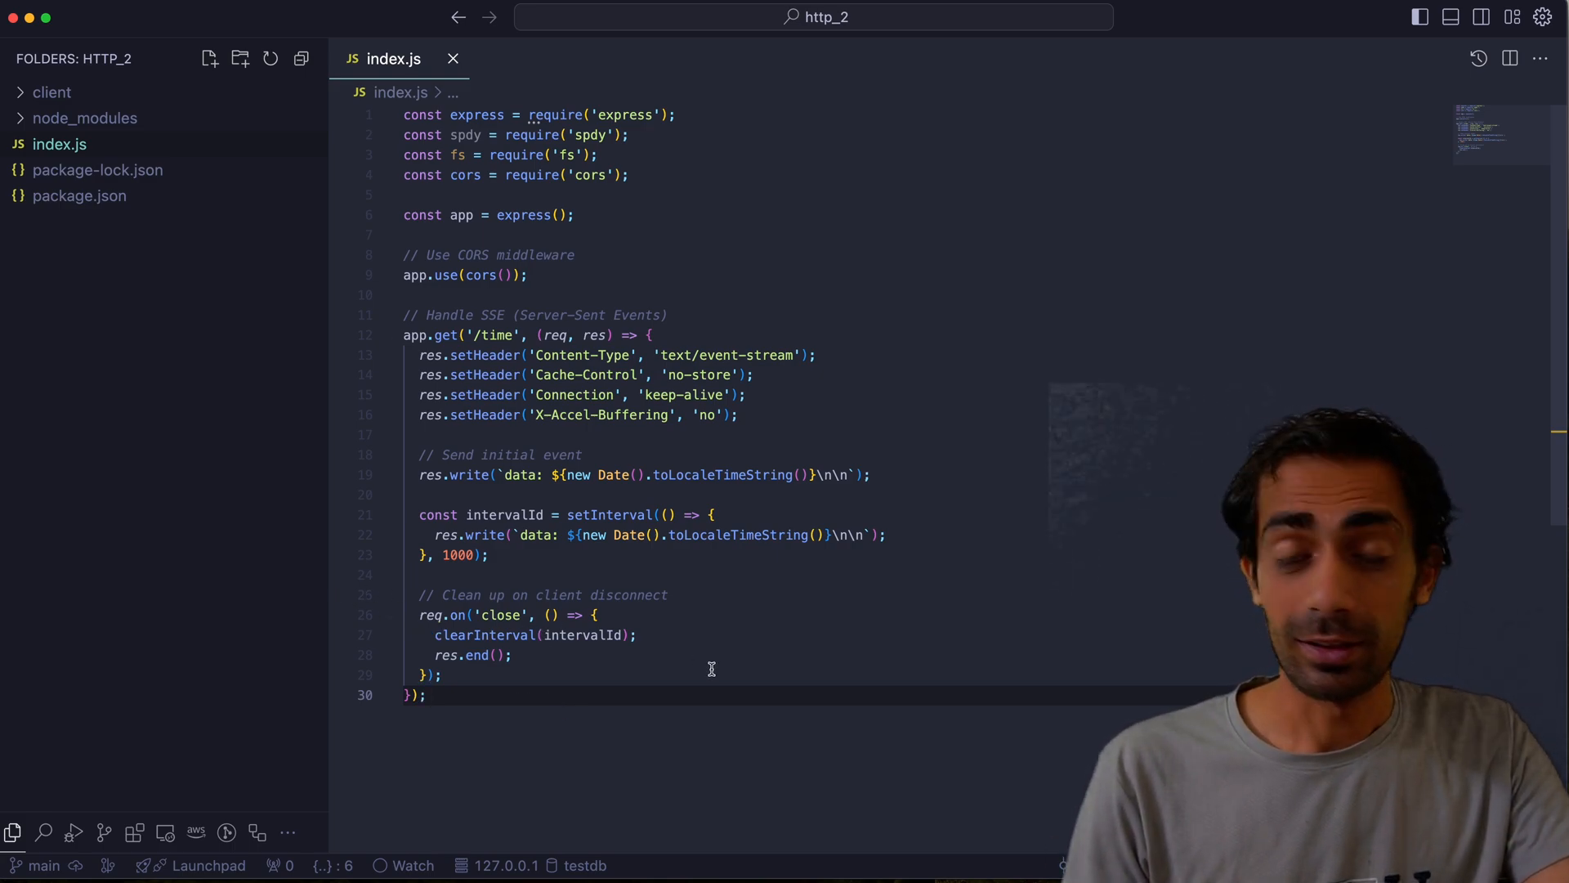
{"action": "scroll", "scroll_direction": "down", "scroll_amount": 3}
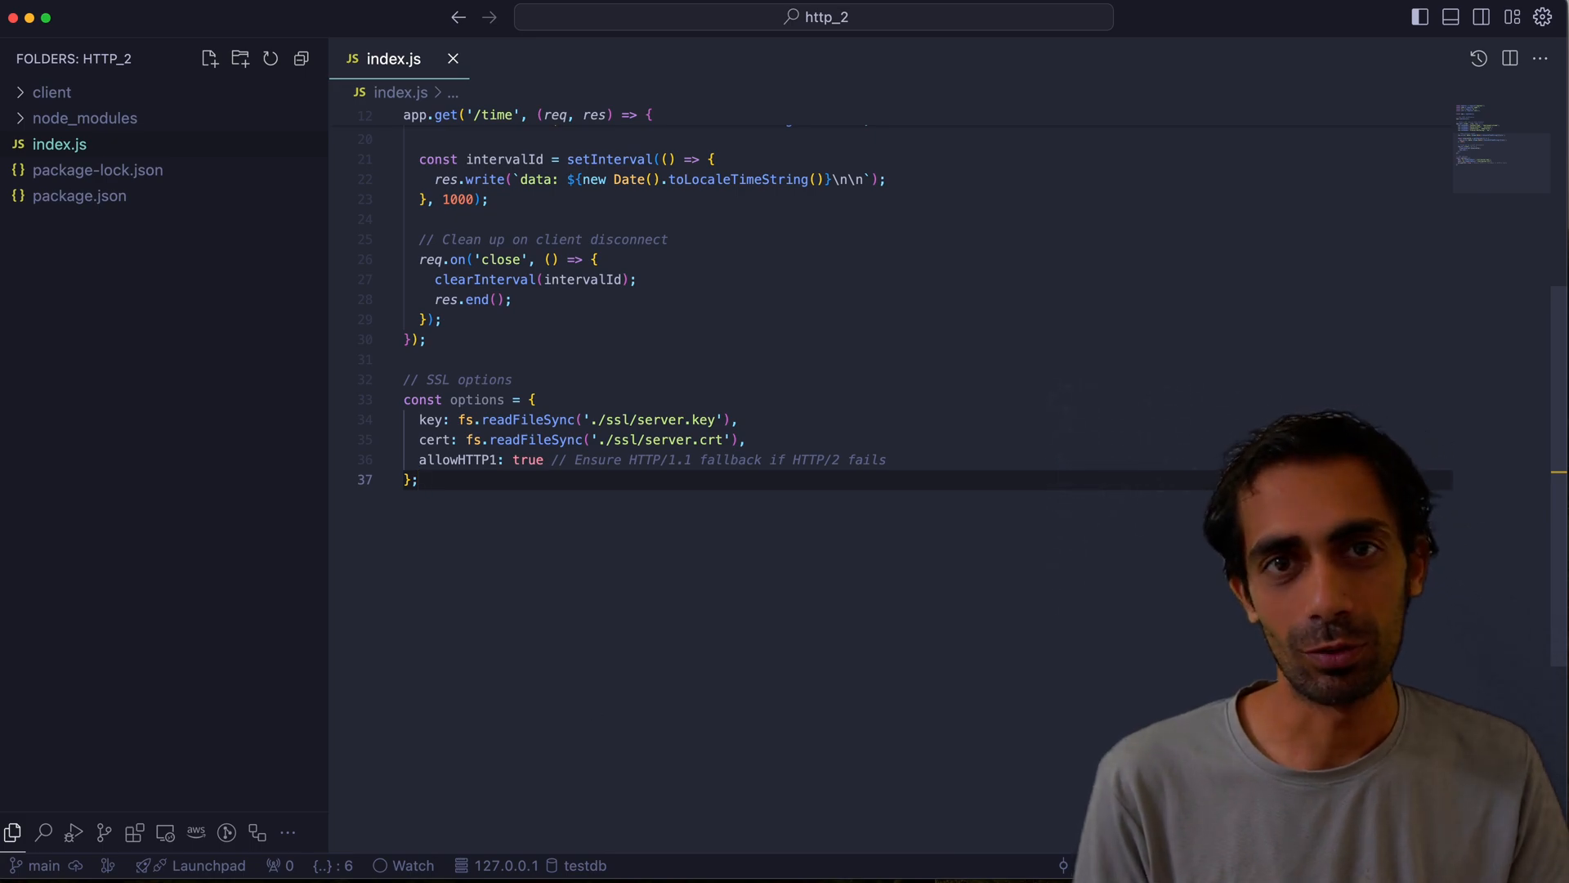
Create the spdy server on port 8443 using ./ssl/server.key and ./ssl/server.crt options
{"action": "key", "text": "Return"}
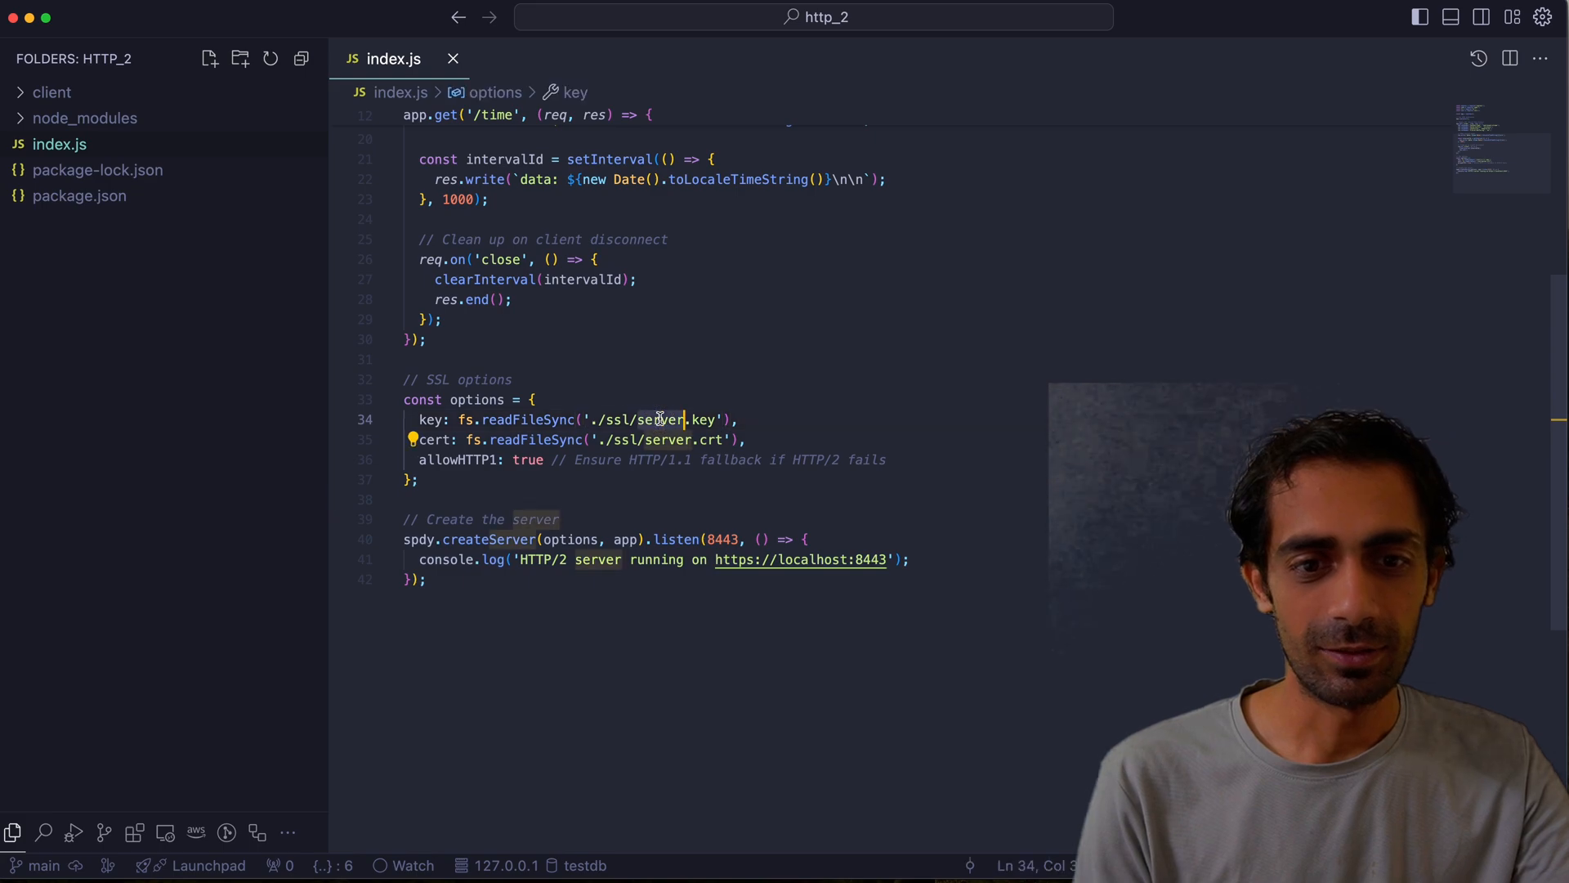
{"action": "left_click", "coordinate": [690, 440]}
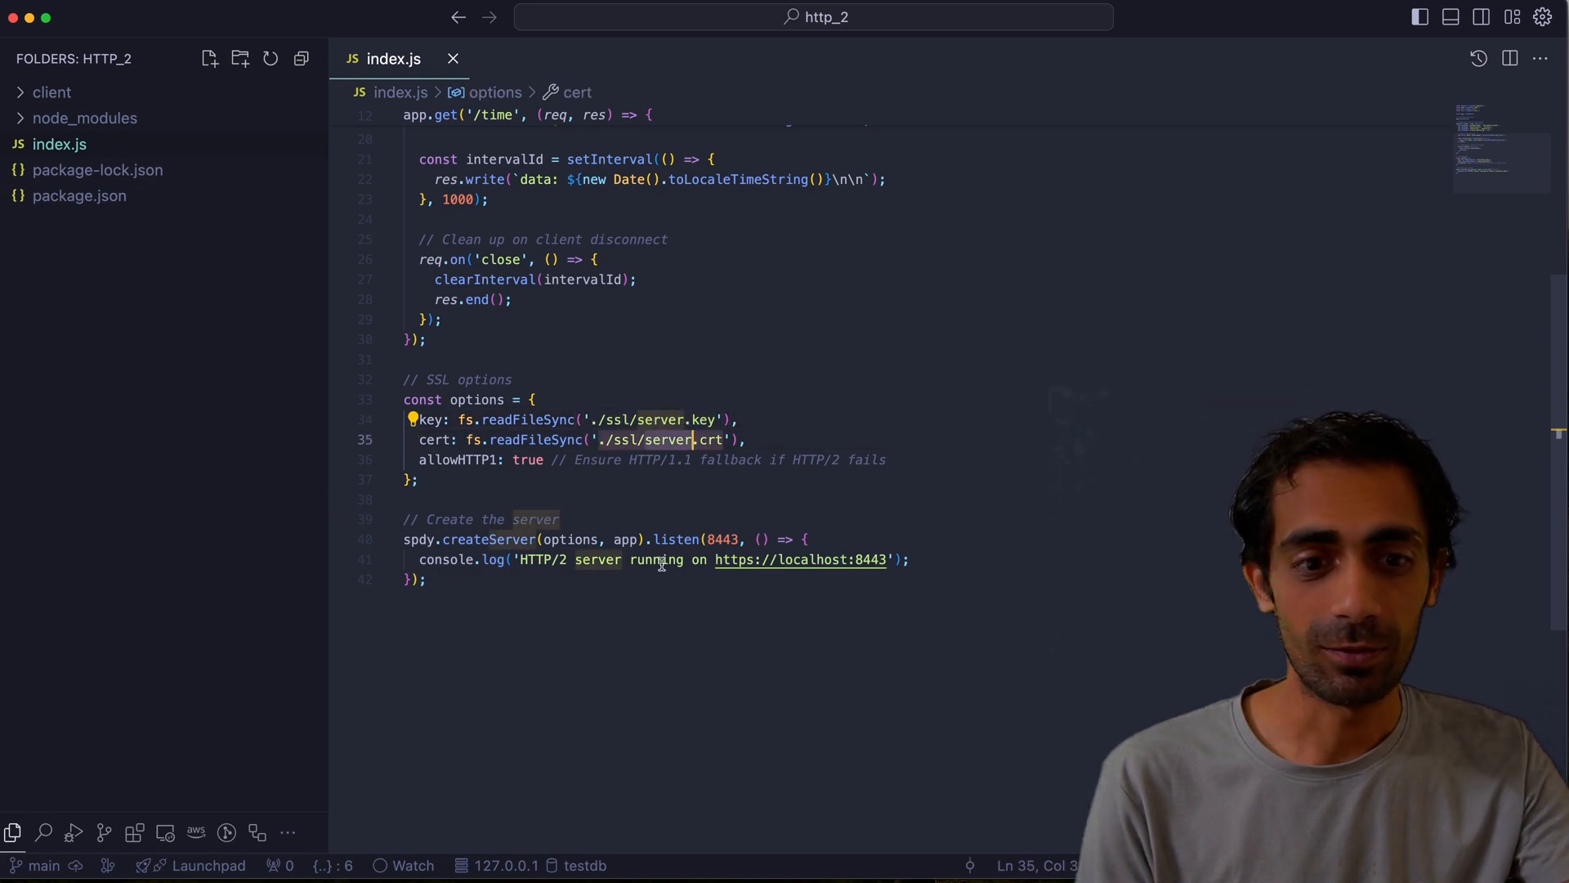
{"action": "left_click", "coordinate": [435, 540]}
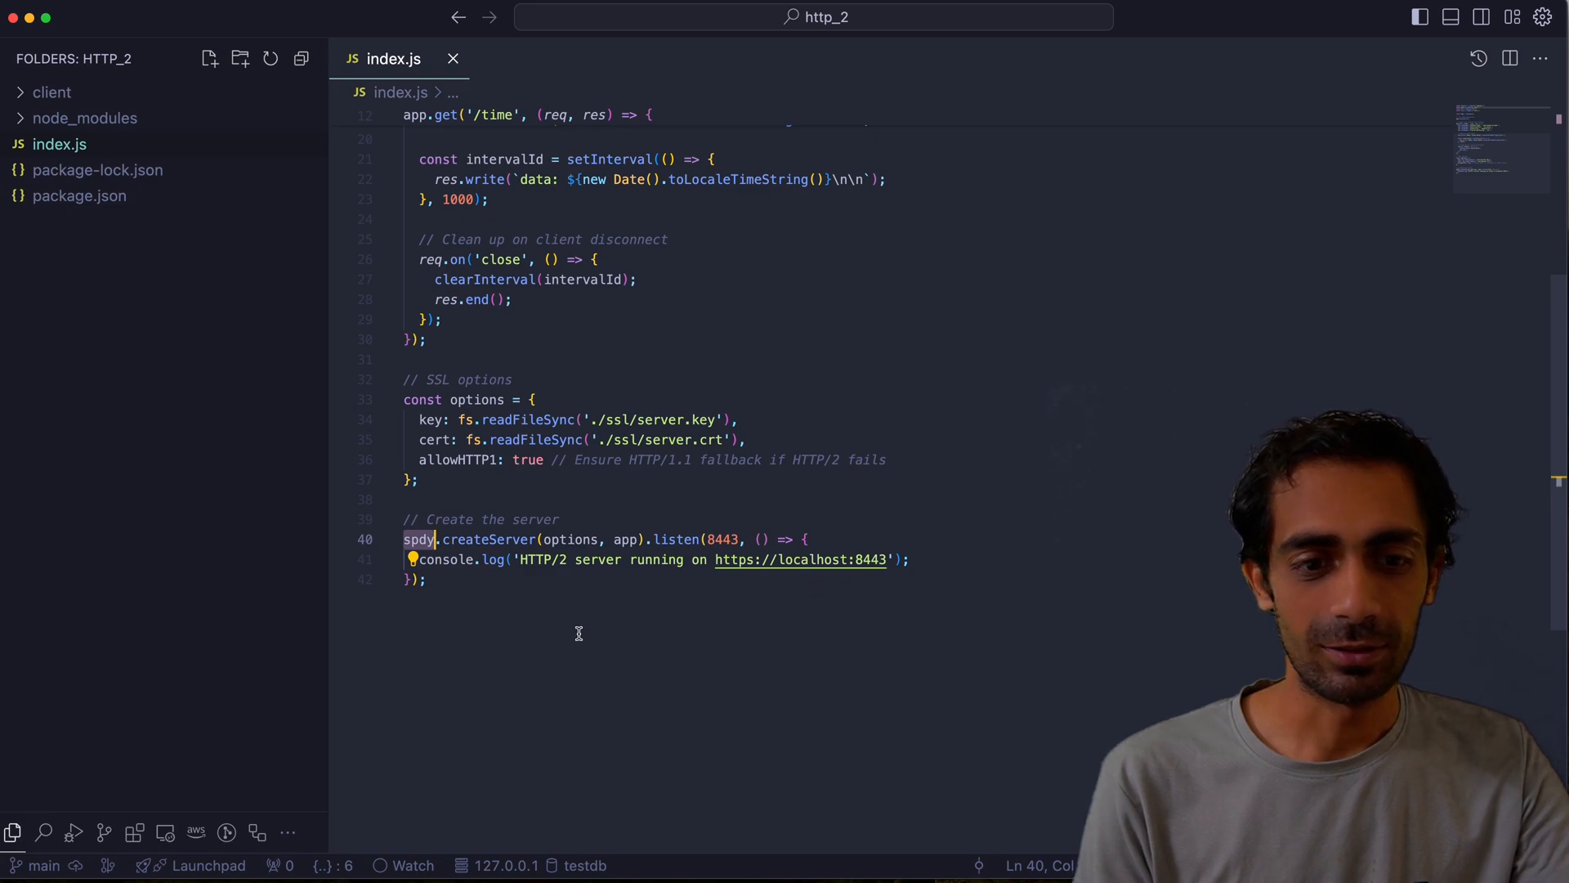
{"action": "scroll", "scroll_direction": "up", "scroll_amount": 3}
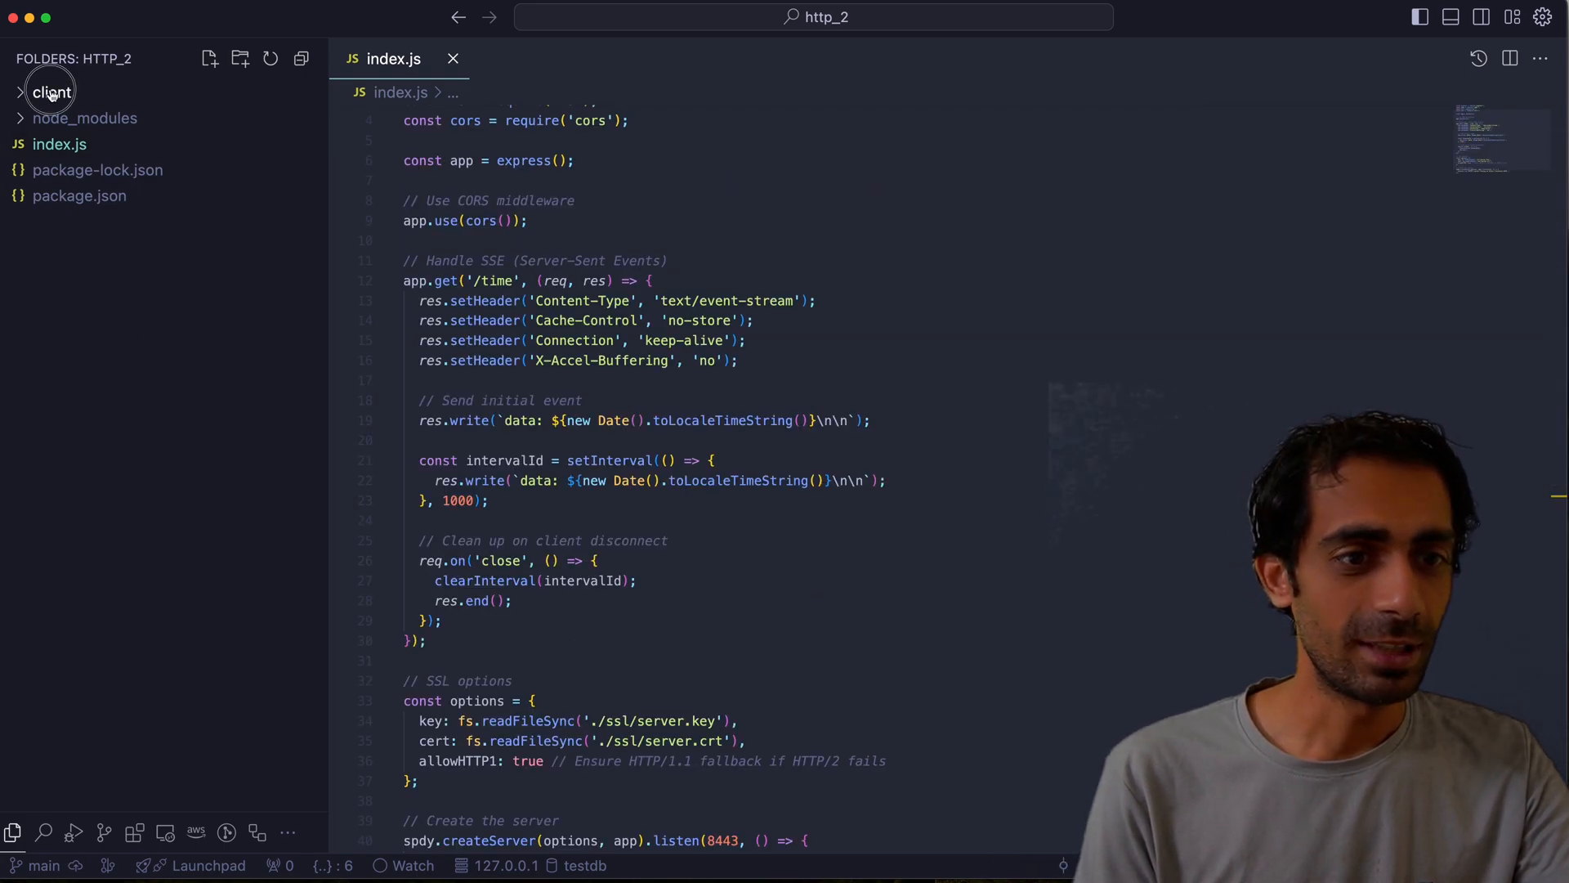
In client/src/App.js, import useEffect and useState and subscribe to the localhost:8443/time EventSource
{"action": "left_click", "coordinate": [51, 92]}
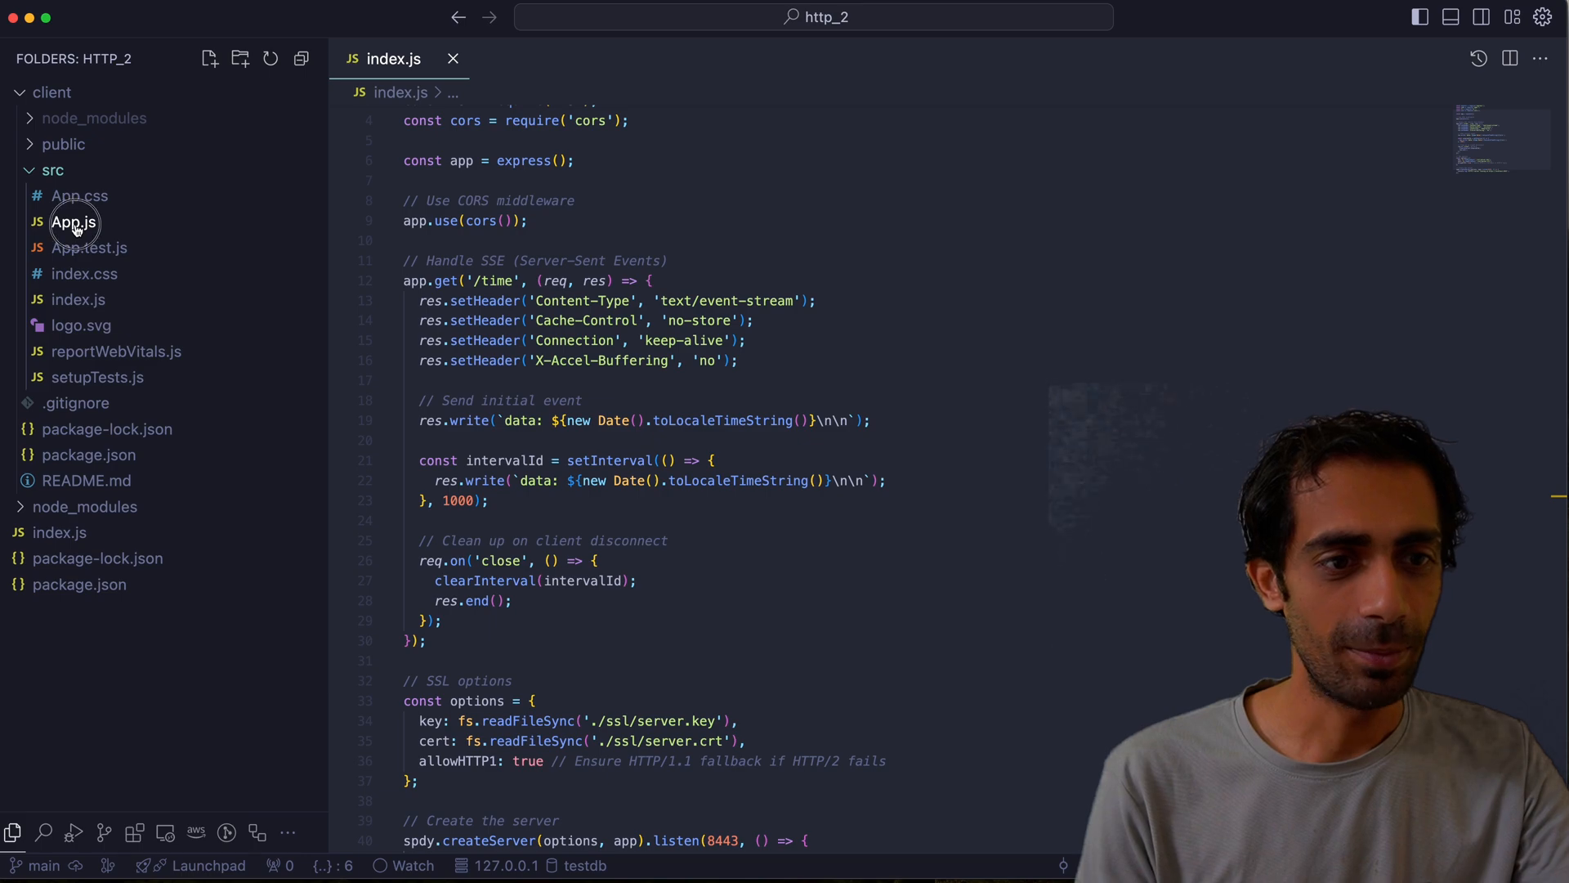
{"action": "left_click", "coordinate": [74, 221]}
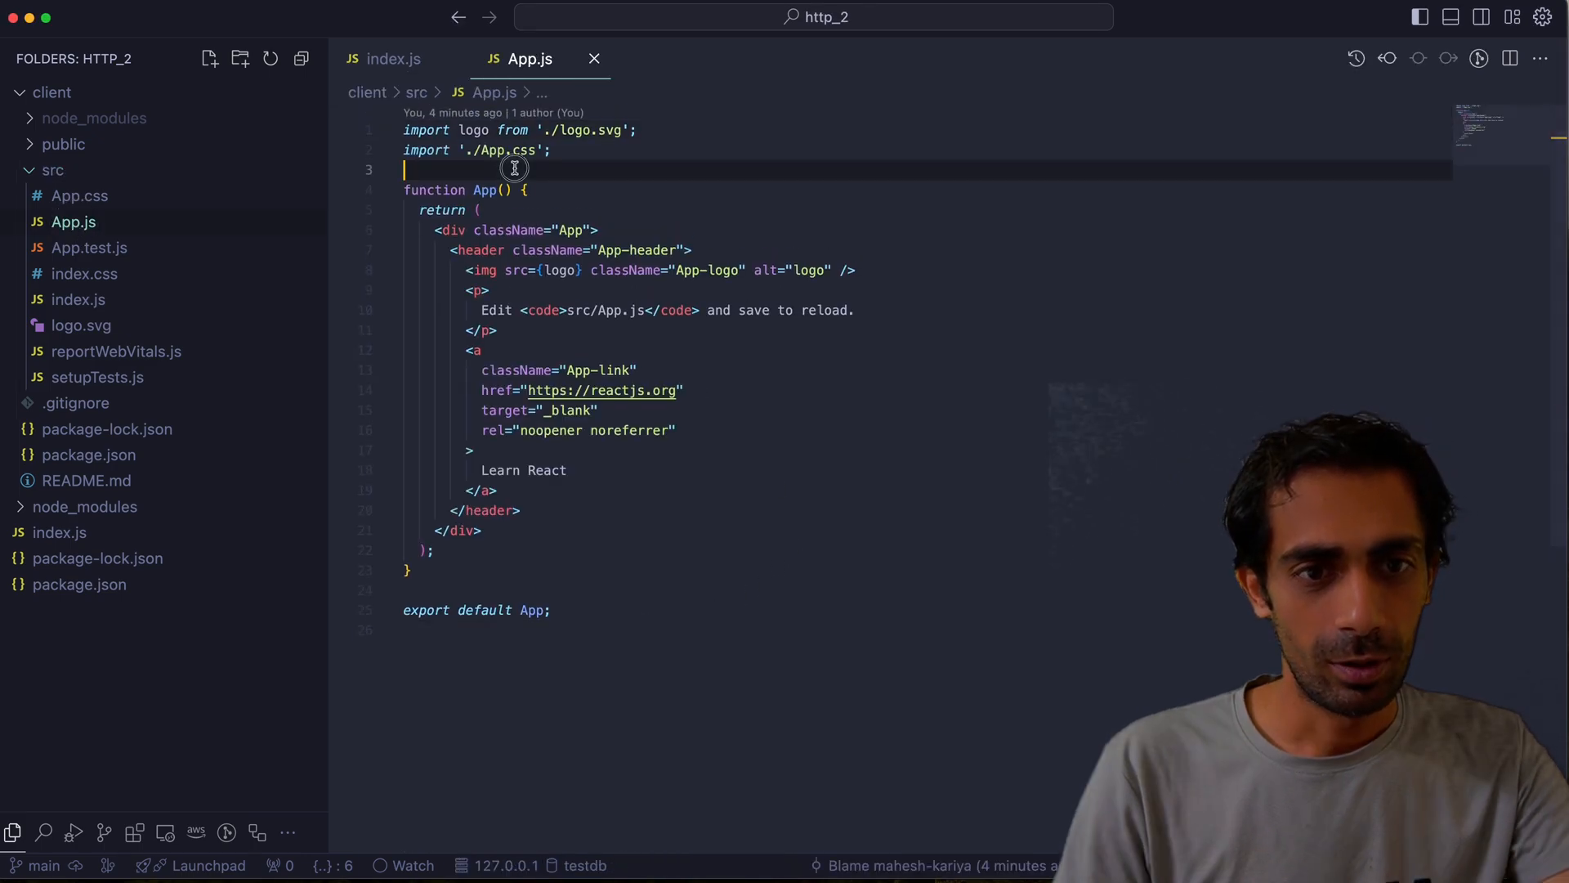
{"action": "type", "text": "import React, { useEffect, useState } from 'react';"}
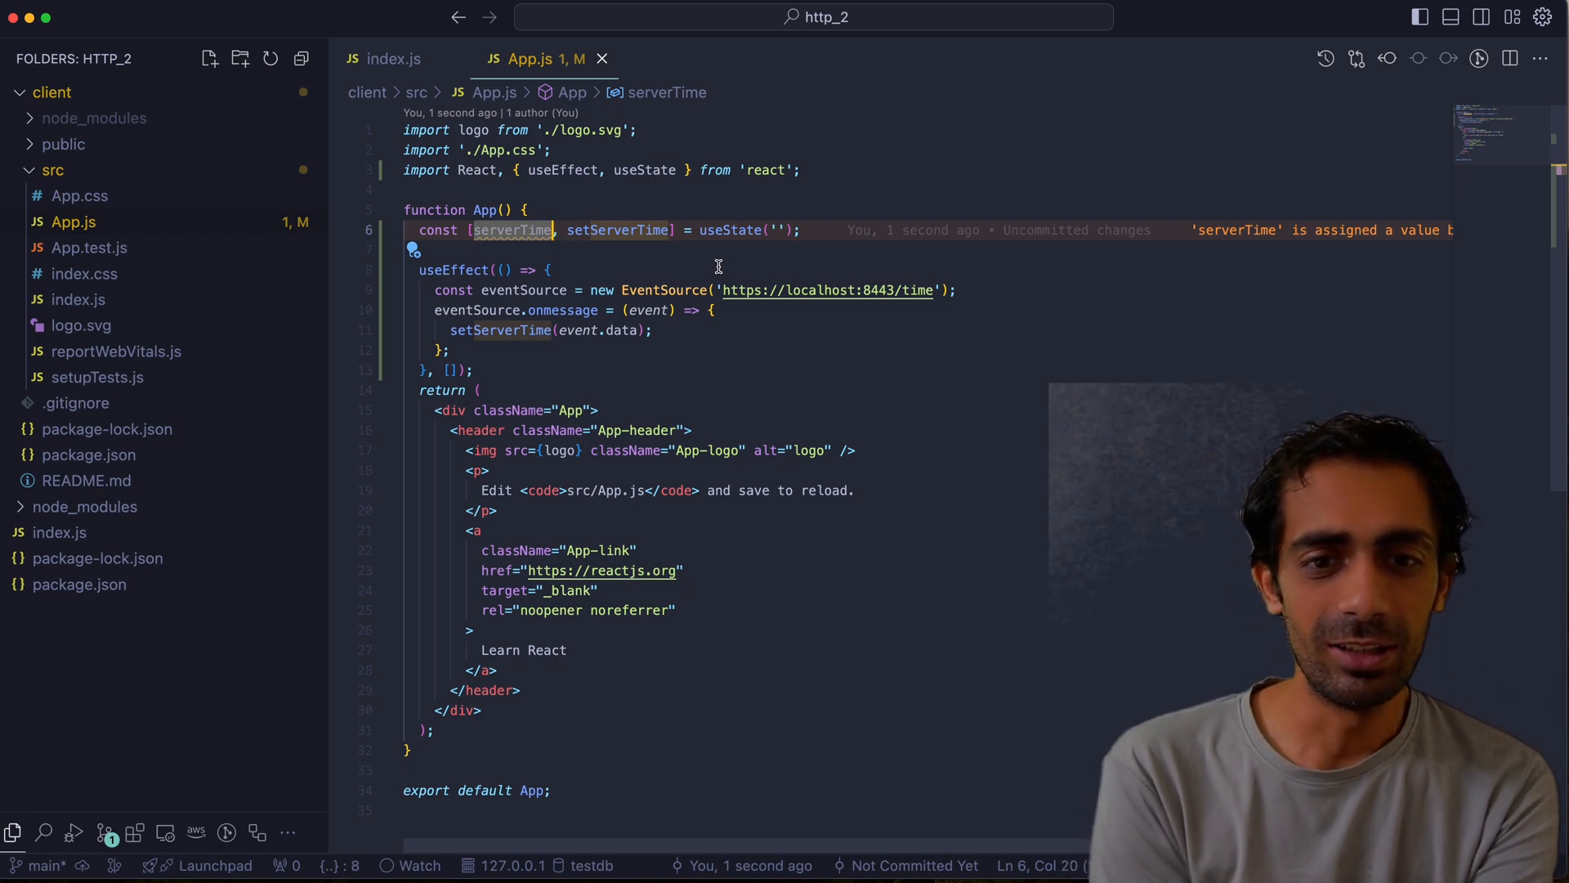
{"action": "mouse_move", "coordinate": [882, 291]}
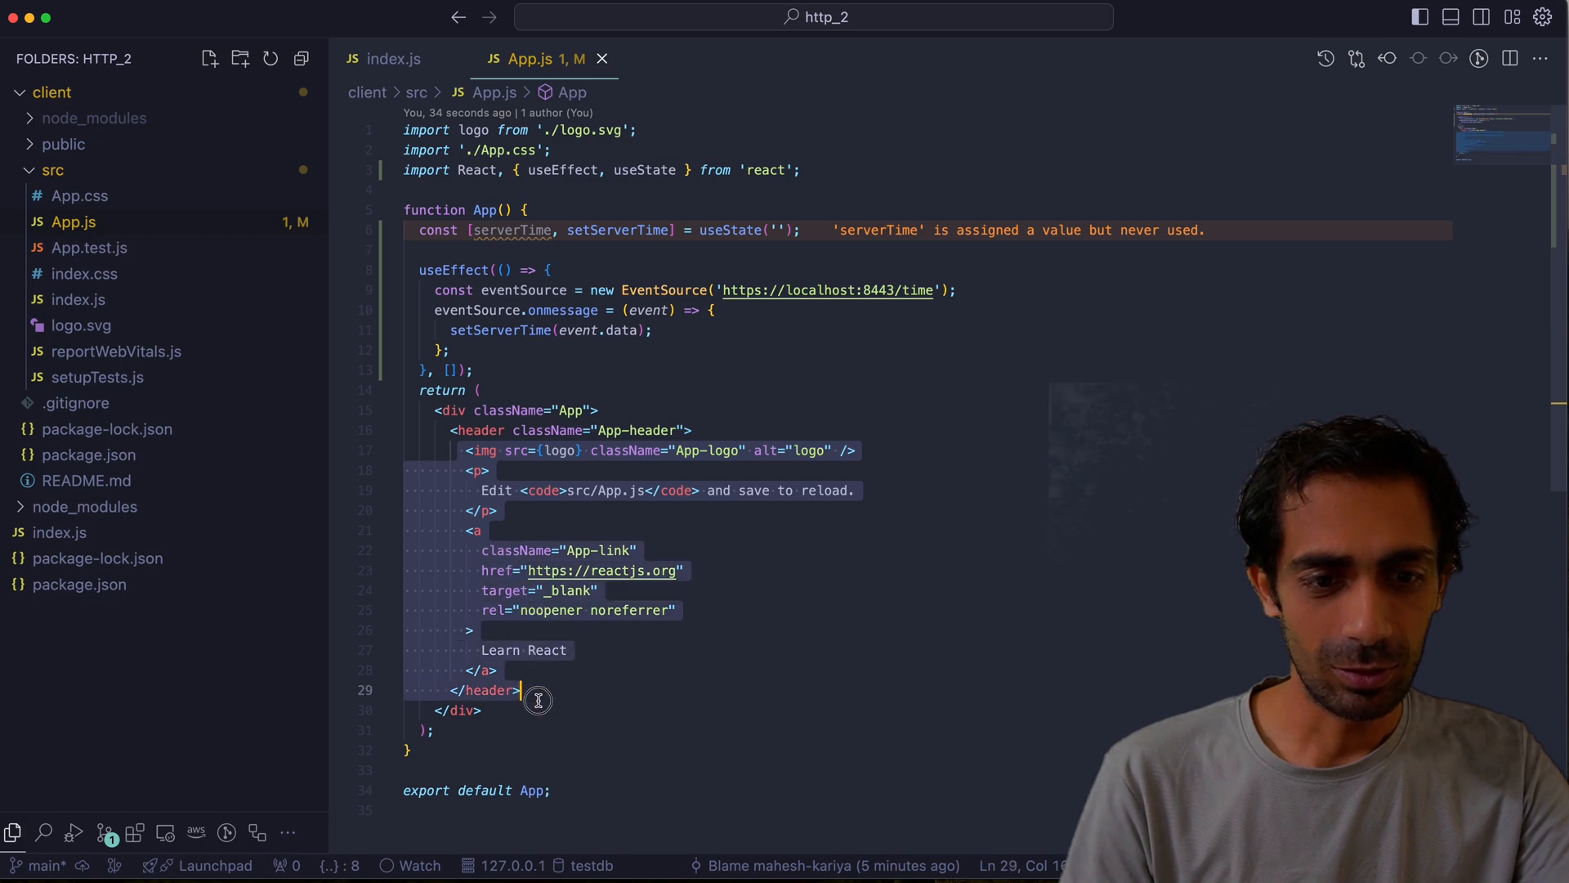
{"action": "mouse_move", "coordinate": [538, 690]}
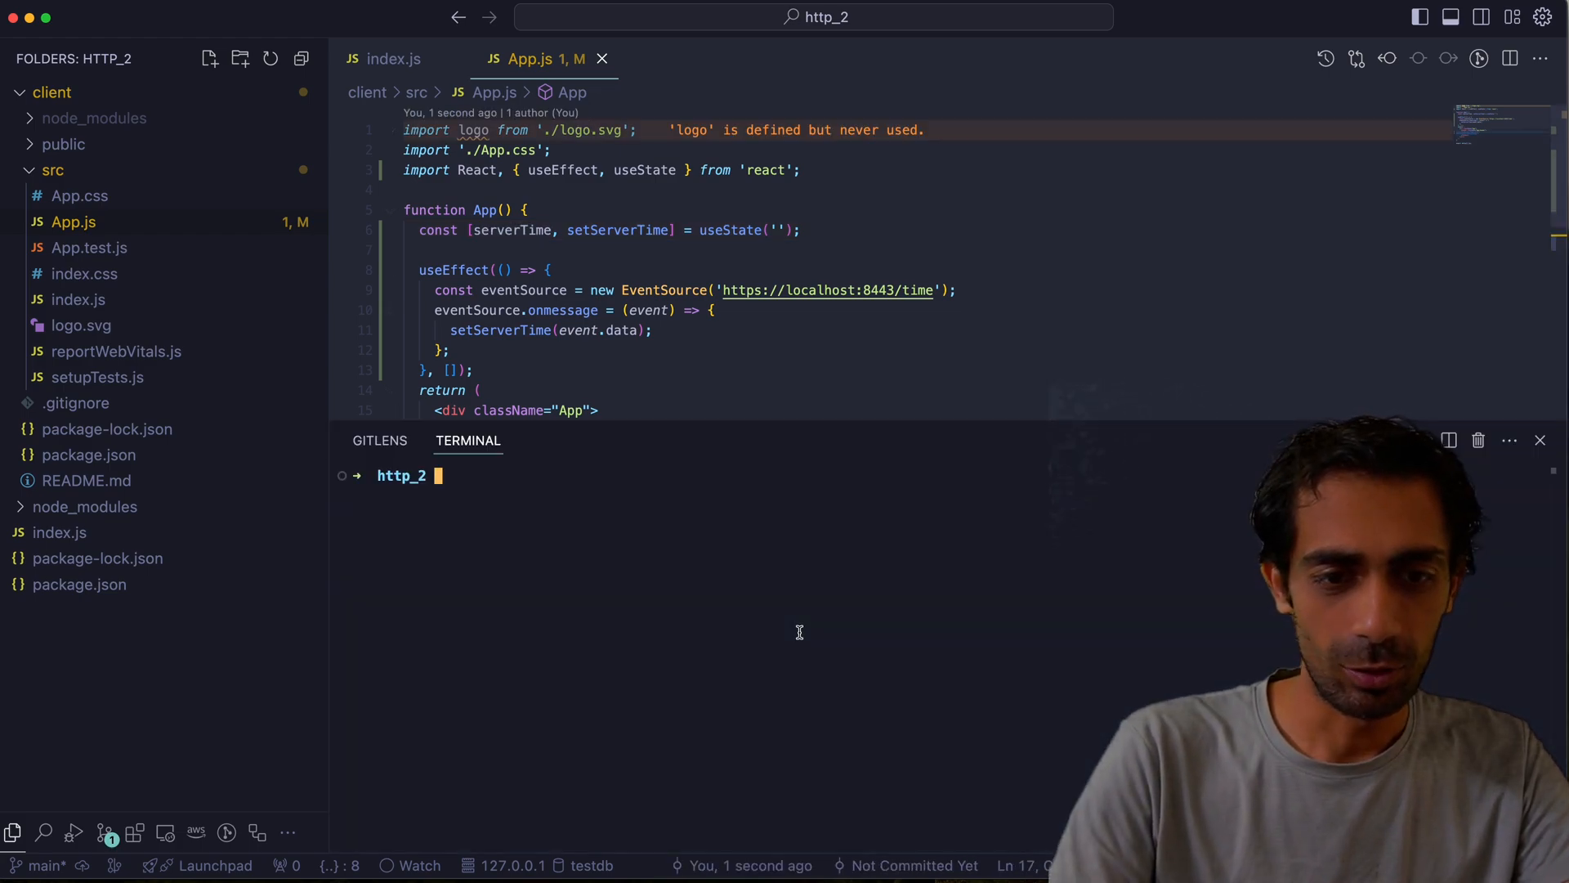
Start the React client with npm start, then run node index.js in a second terminal
{"action": "type", "text": "cd code"}
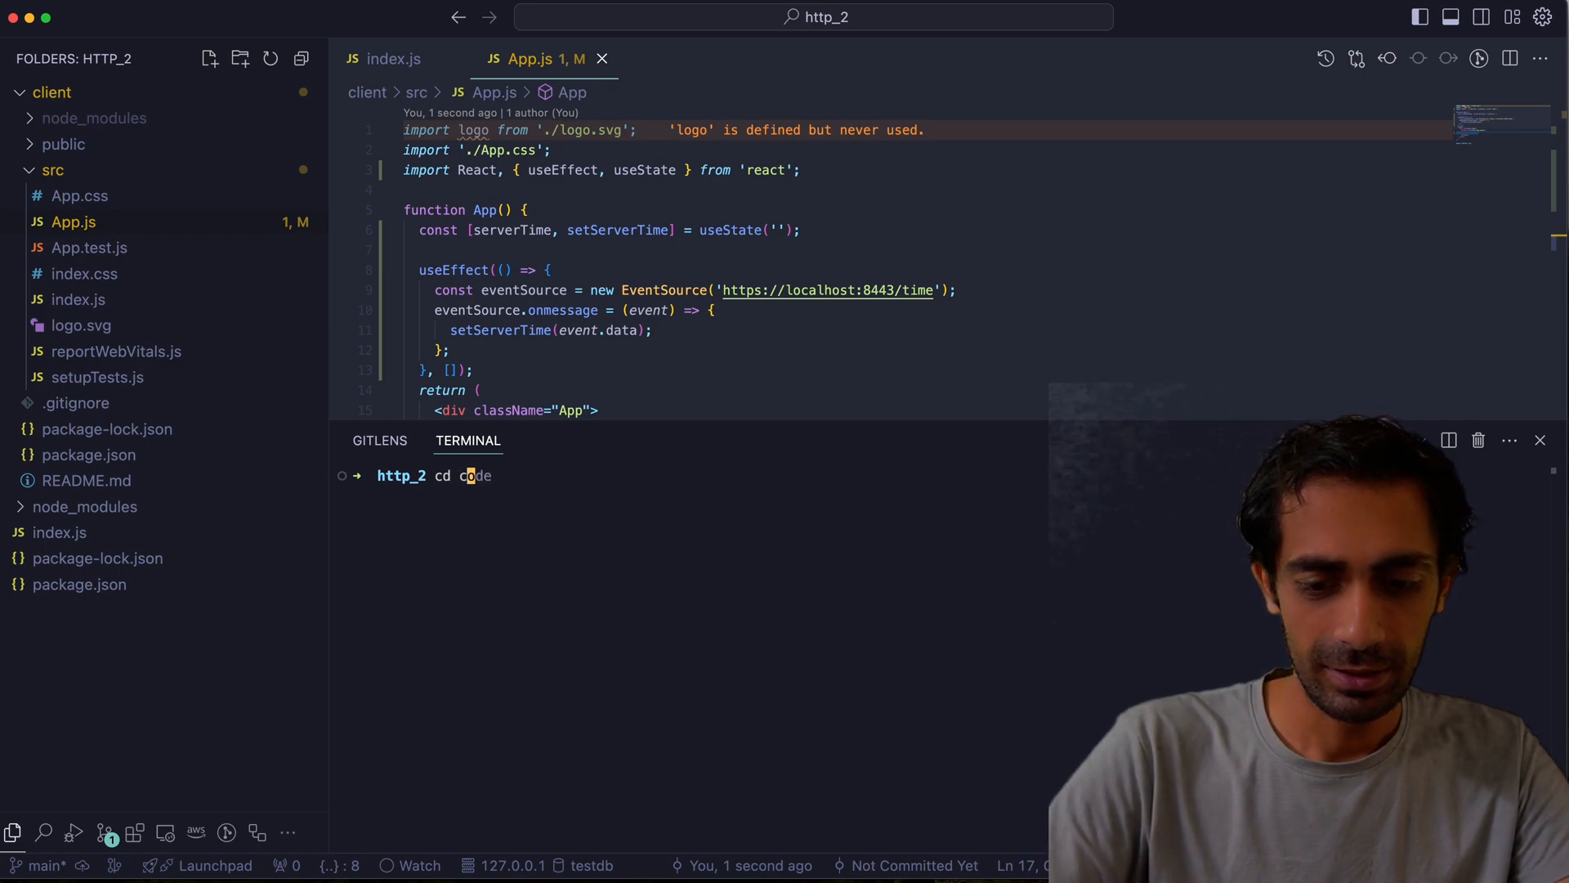
{"action": "key", "text": "Return"}
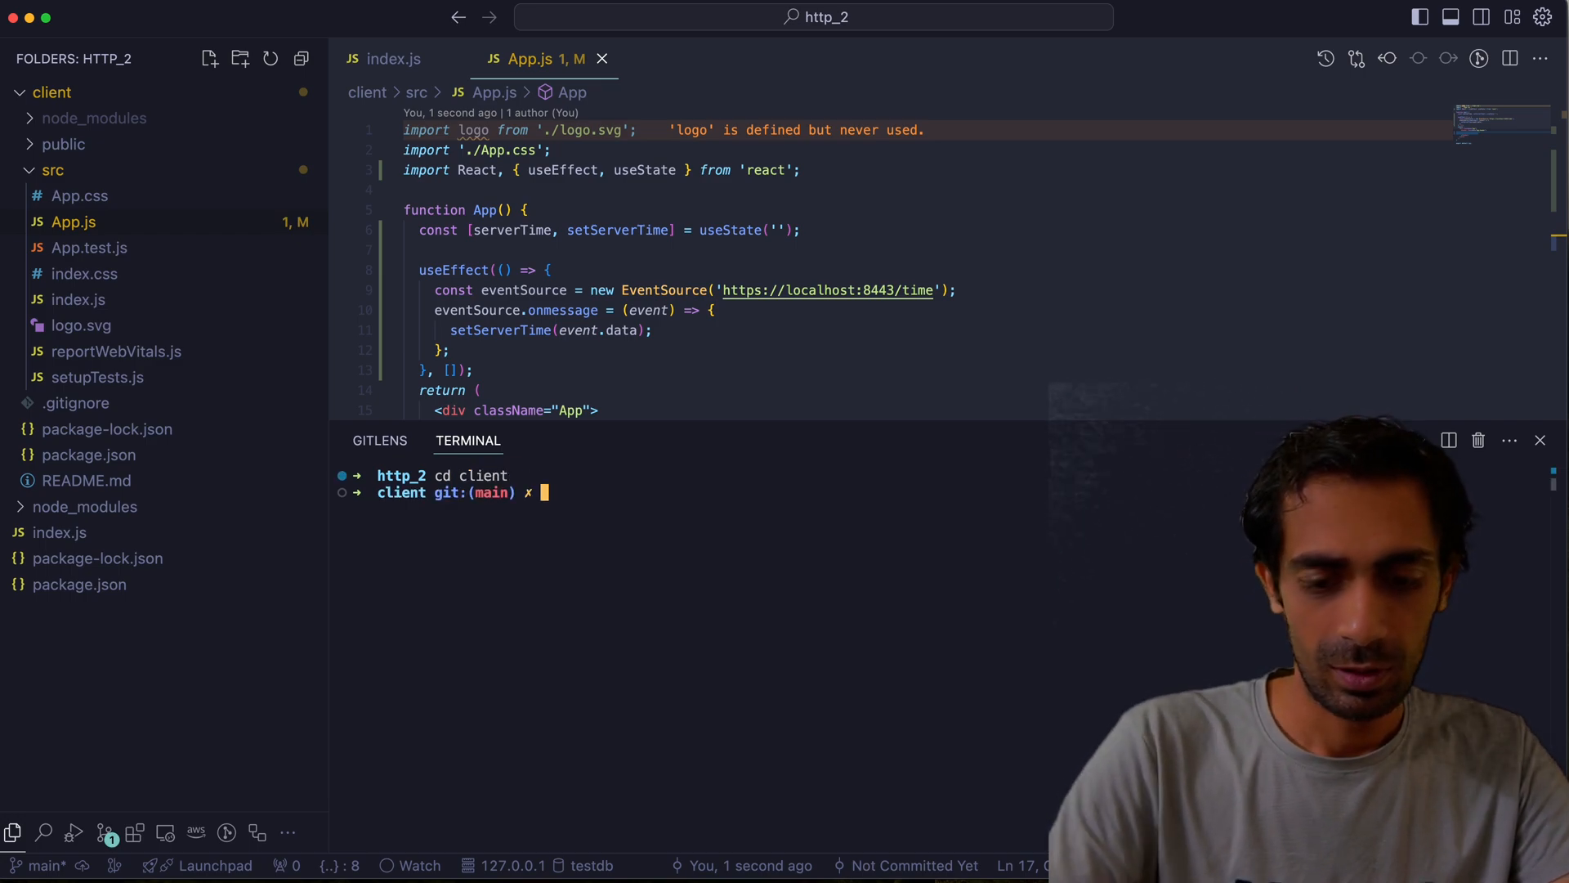
{"action": "type", "text": "npm start"}
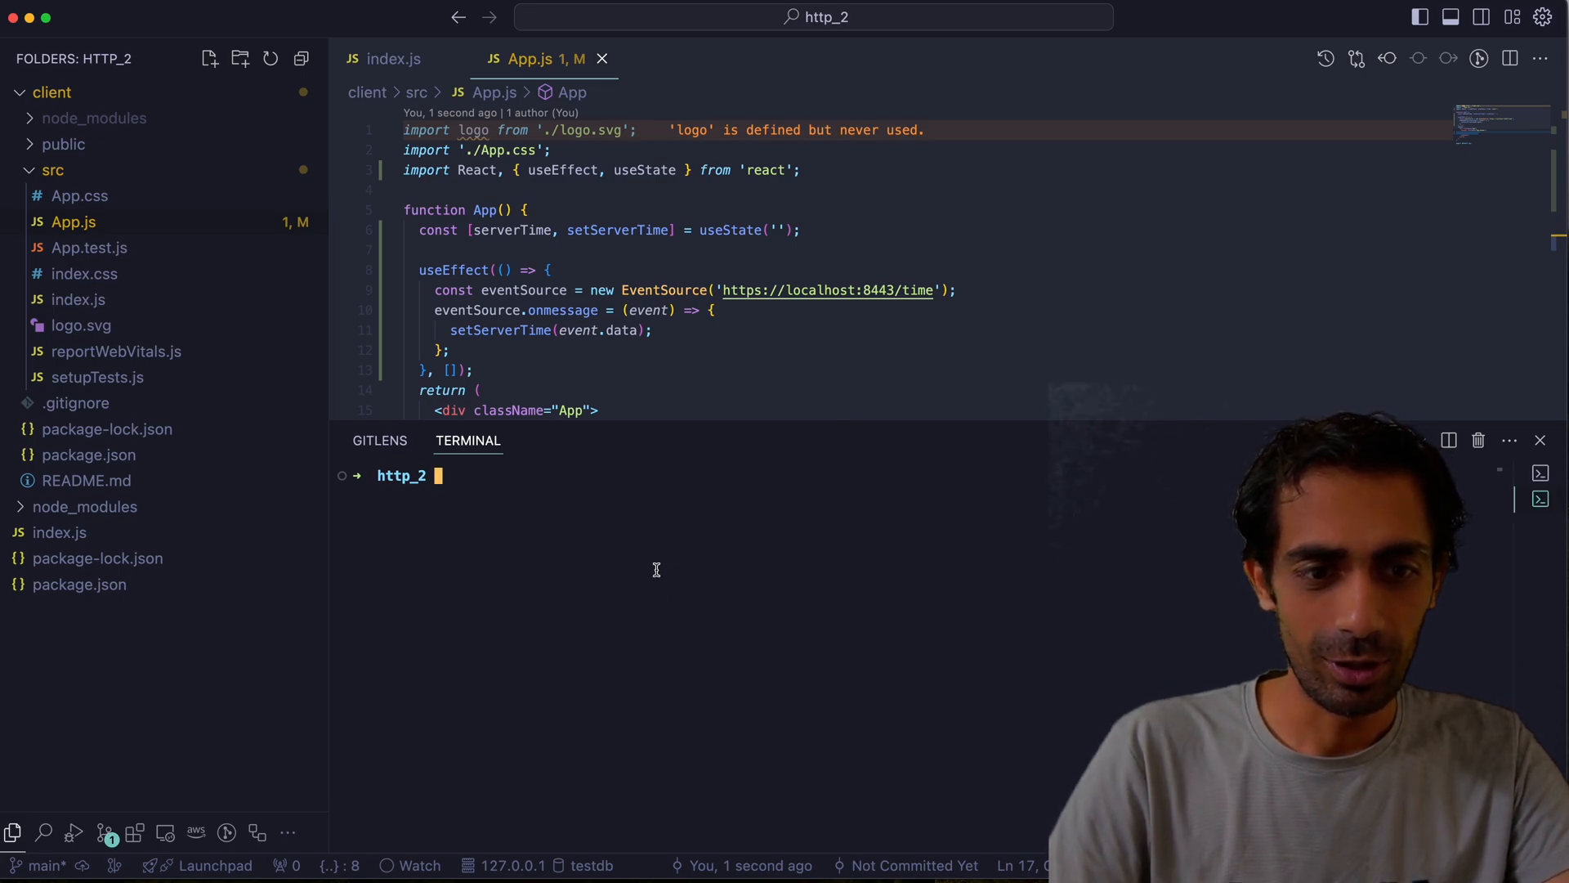
{"action": "type", "text": "node index.js"}
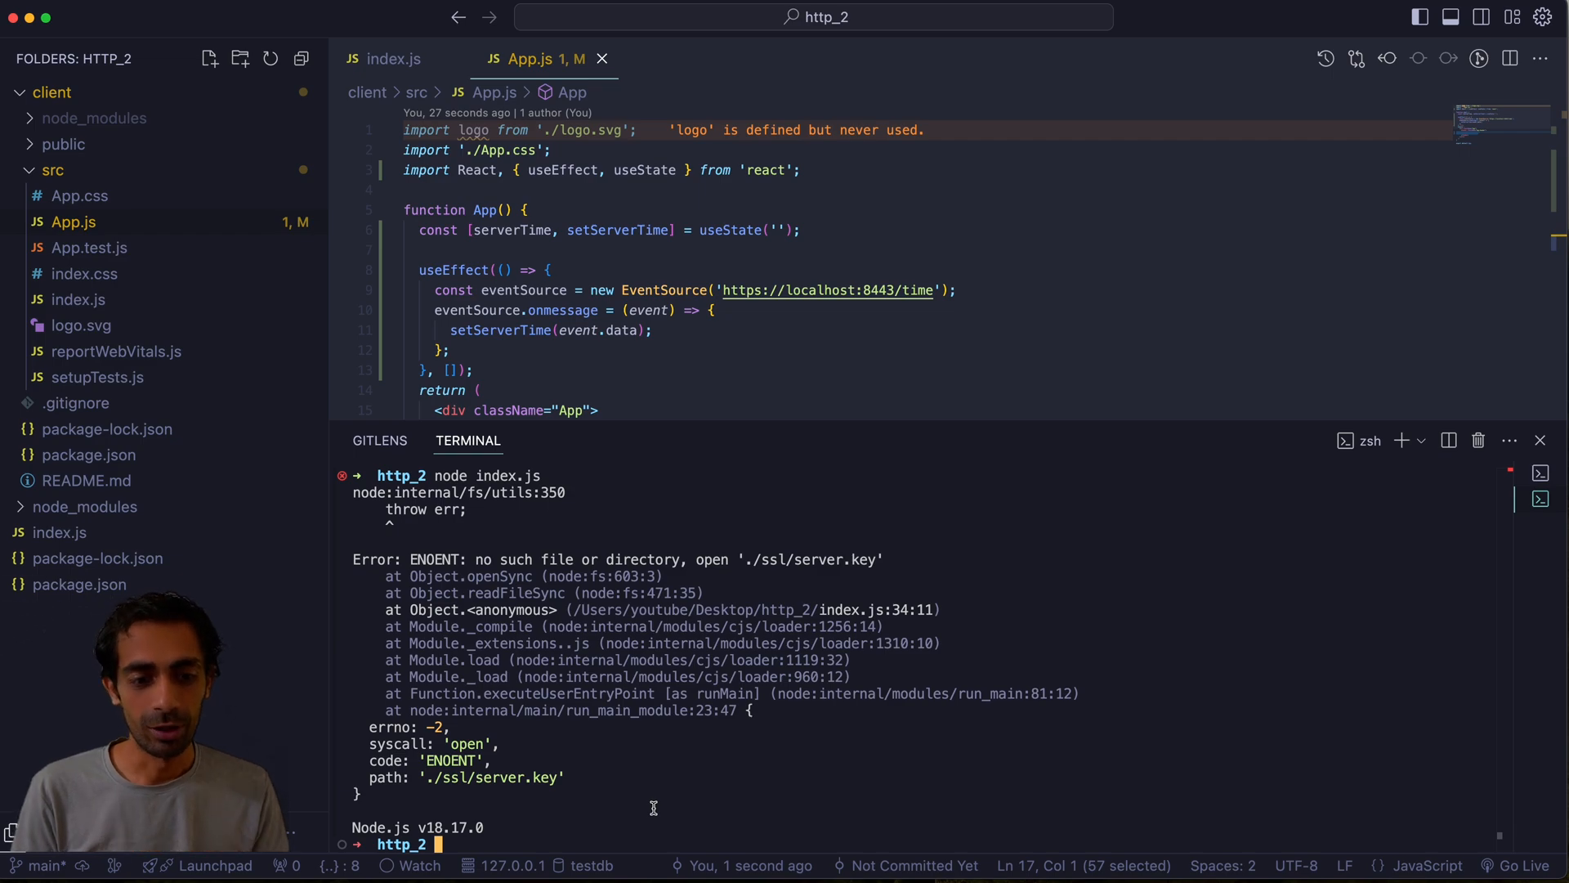
Generate a self-signed server.key and server.crt with openssl req -x509, then rerun node index.js
{"action": "type", "text": "openssl req -x509 -newkey rsa:2048 -nodes -keyout ./ssl/server.key -out ./ssl/server.crt -days 365 -subj \"/CN=localhost\""}
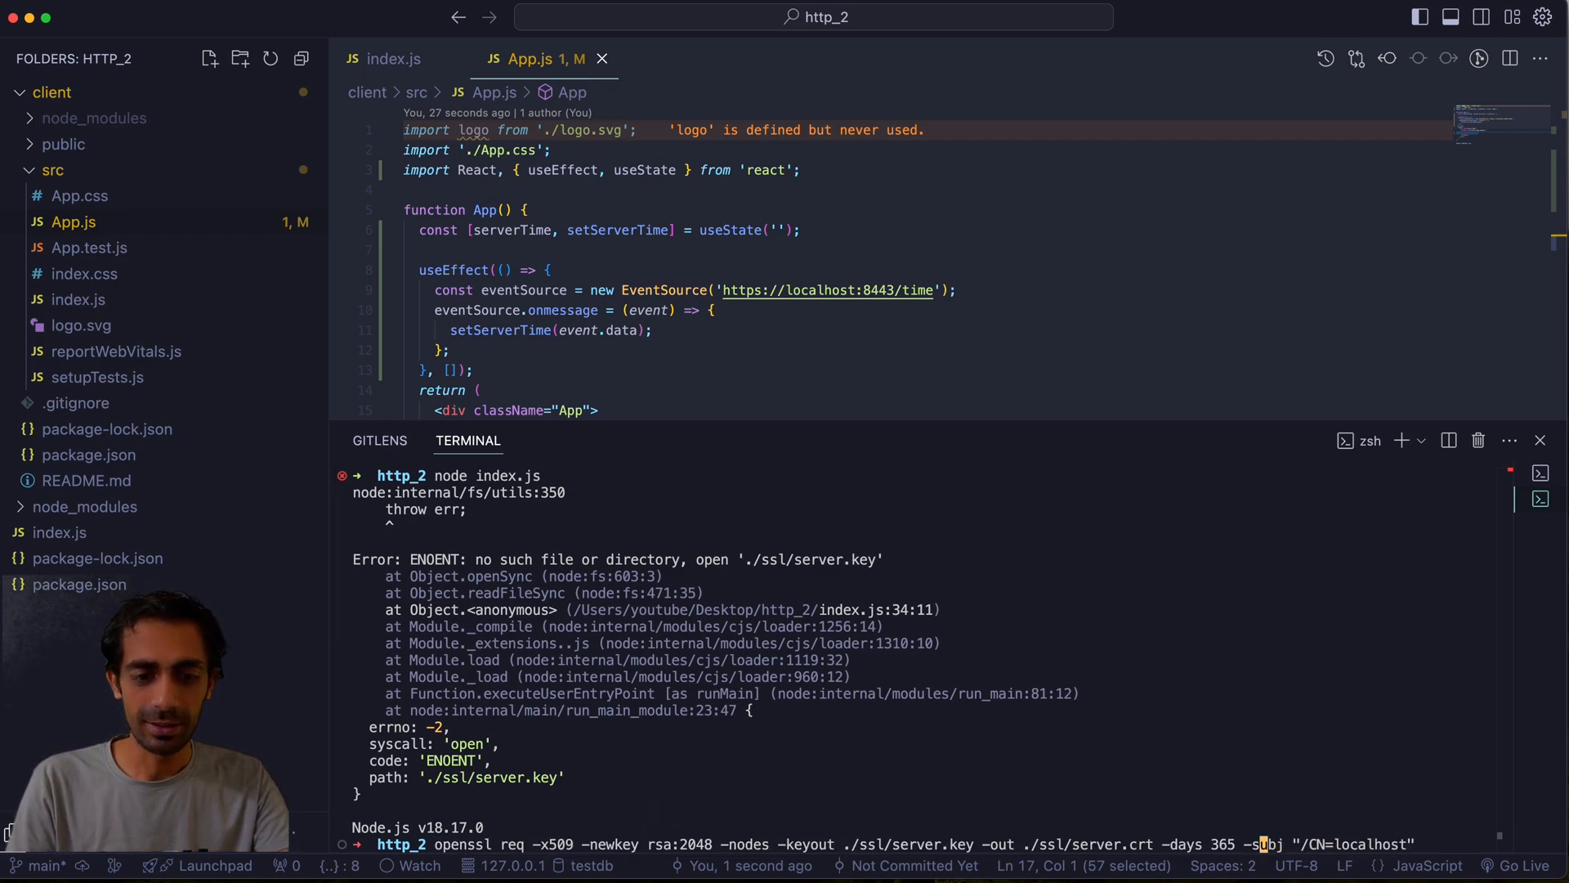
{"action": "key", "text": "Return"}
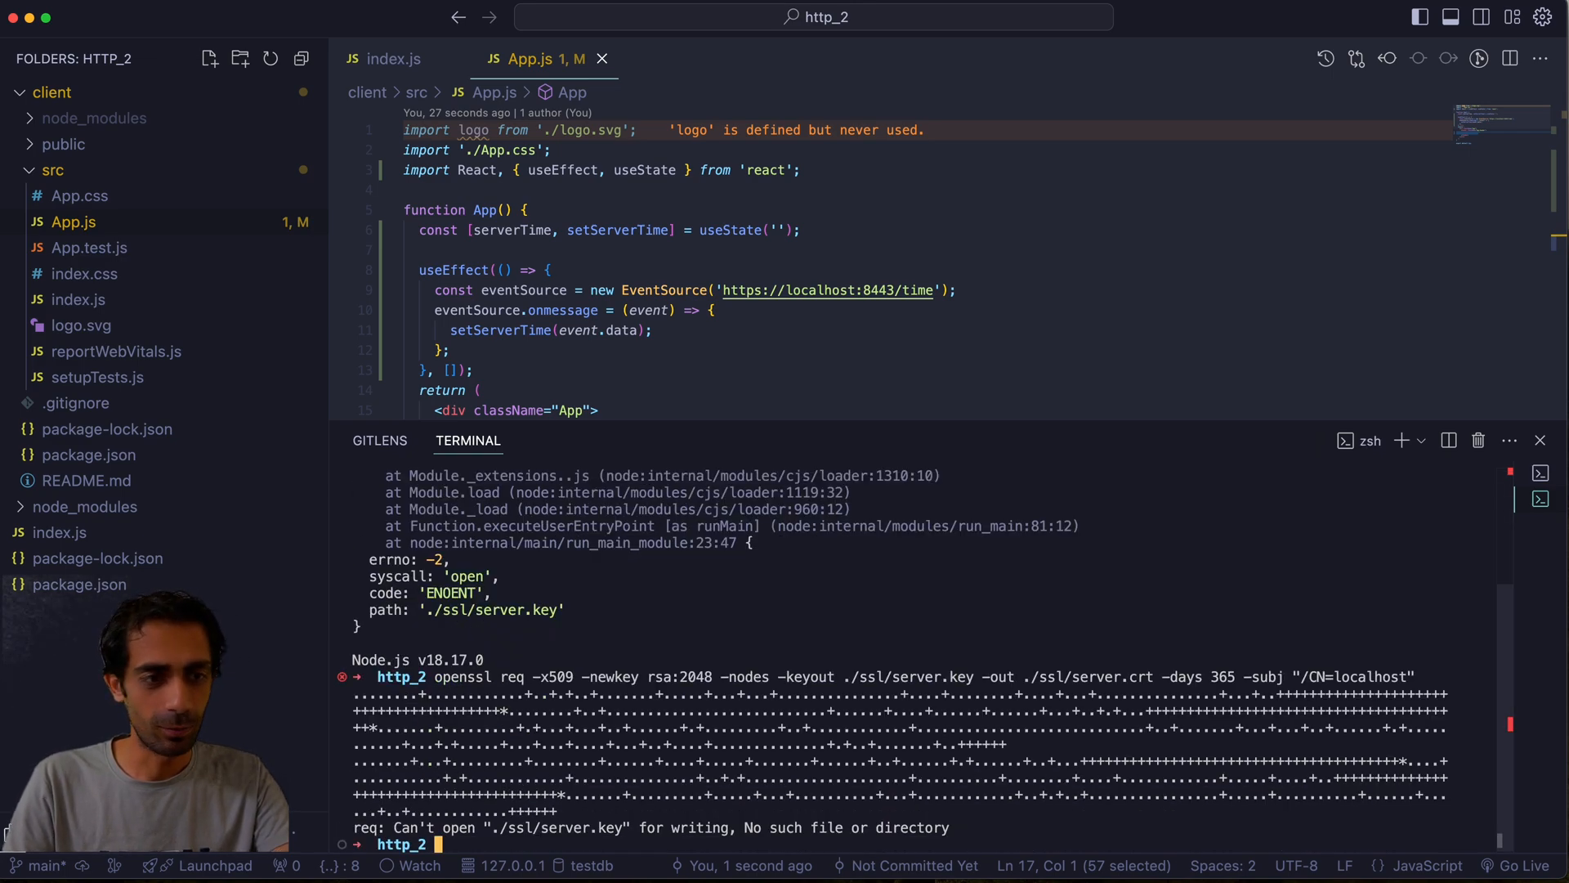
{"action": "left_click", "coordinate": [53, 91]}
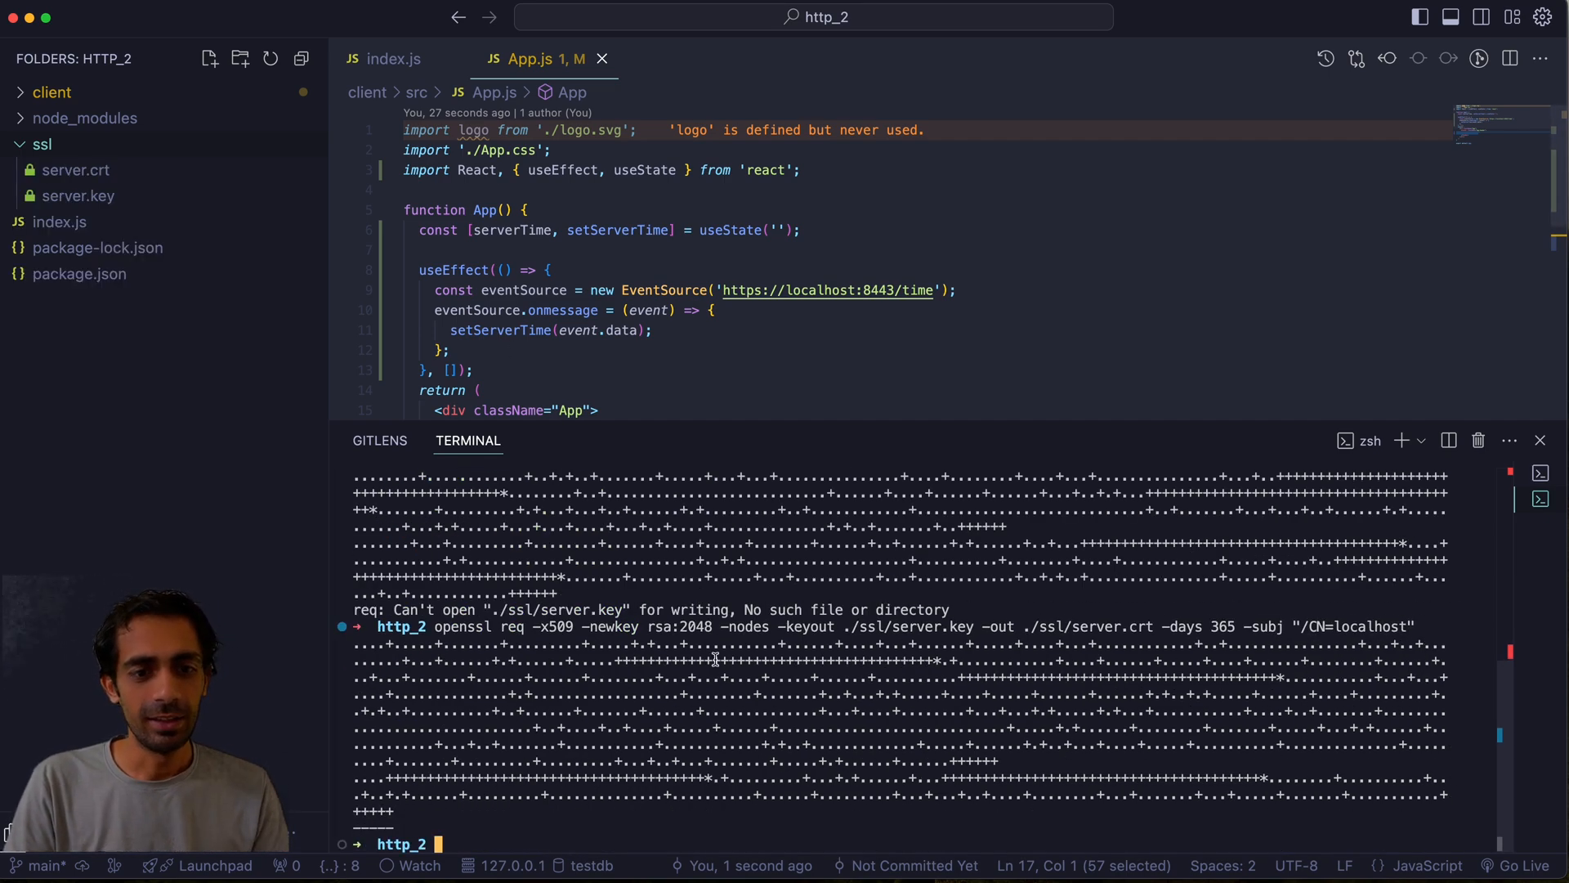
{"action": "type", "text": "node index.js"}
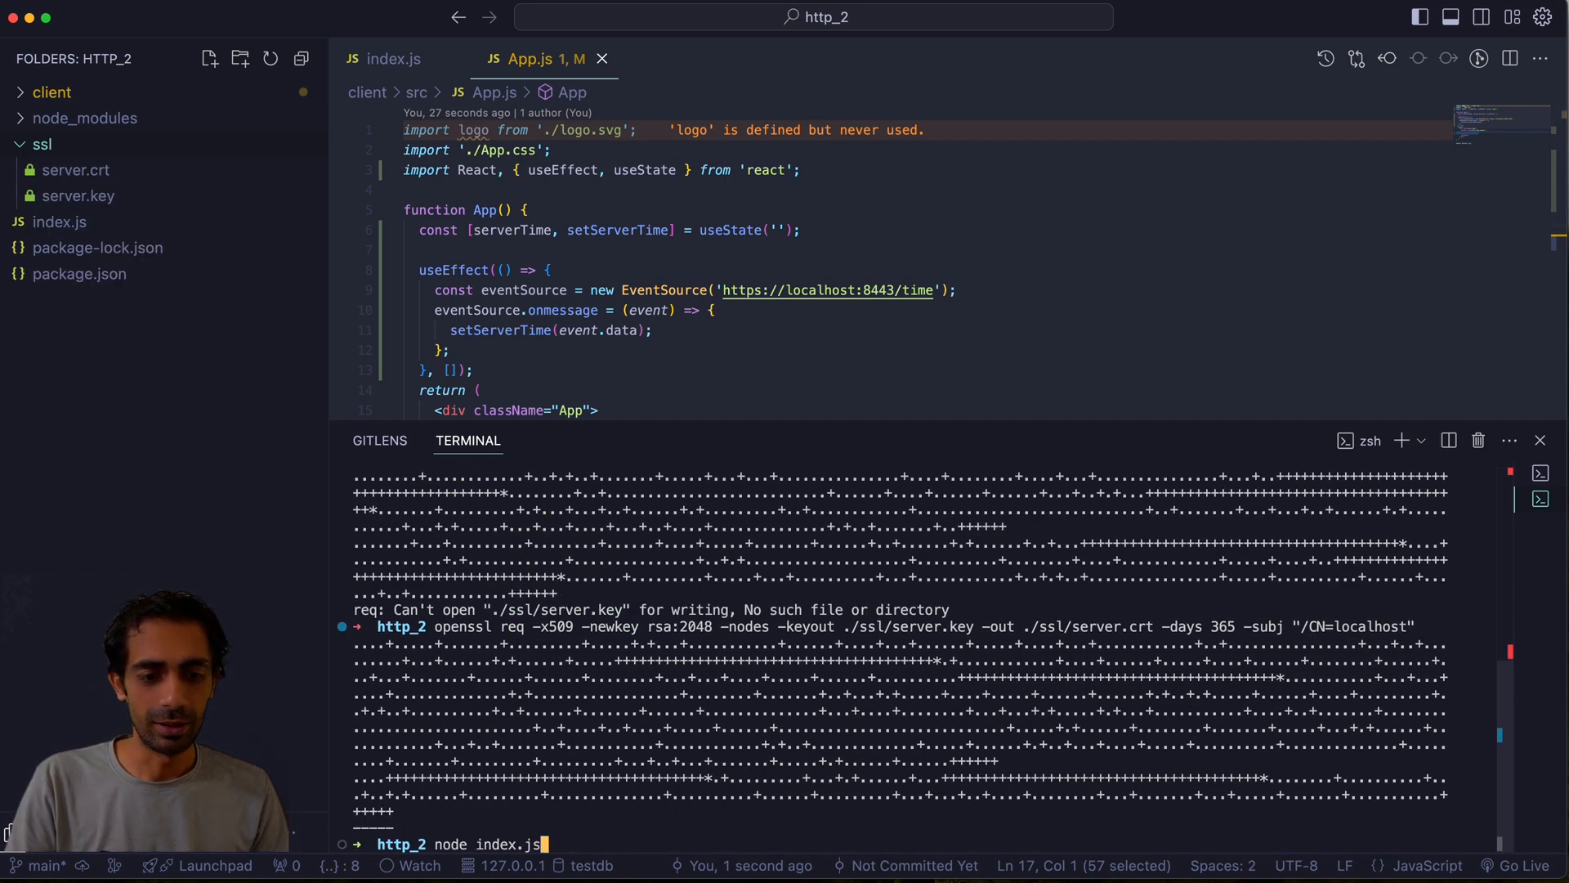
{"action": "key", "text": "Return"}
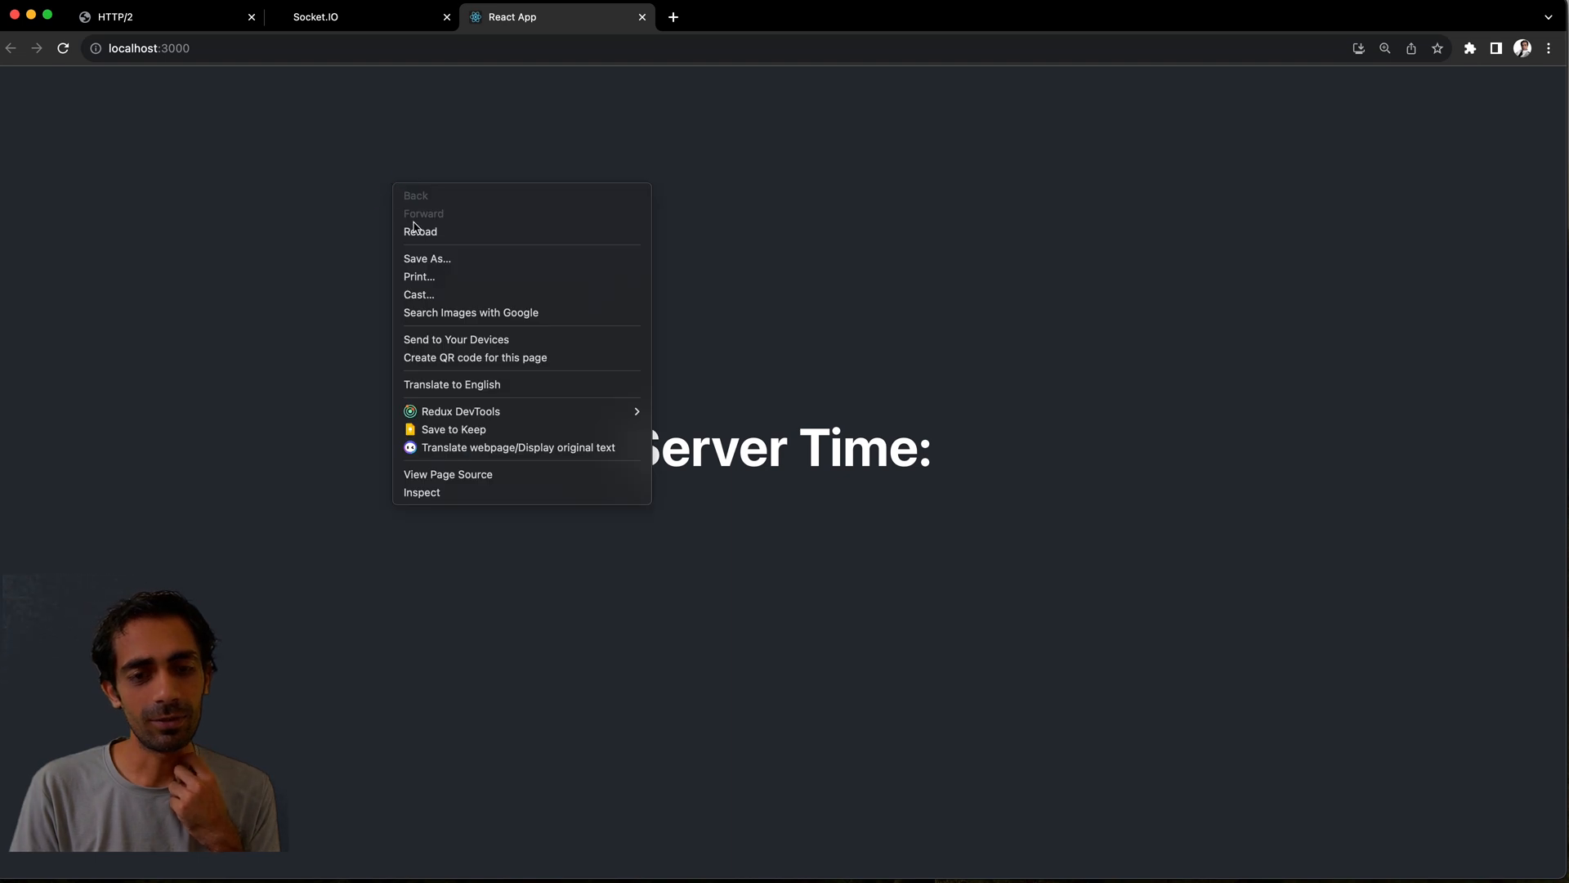
Inspect the page's Network log in DevTools and view a failed time eventsource request's details
{"action": "left_click", "coordinate": [422, 492]}
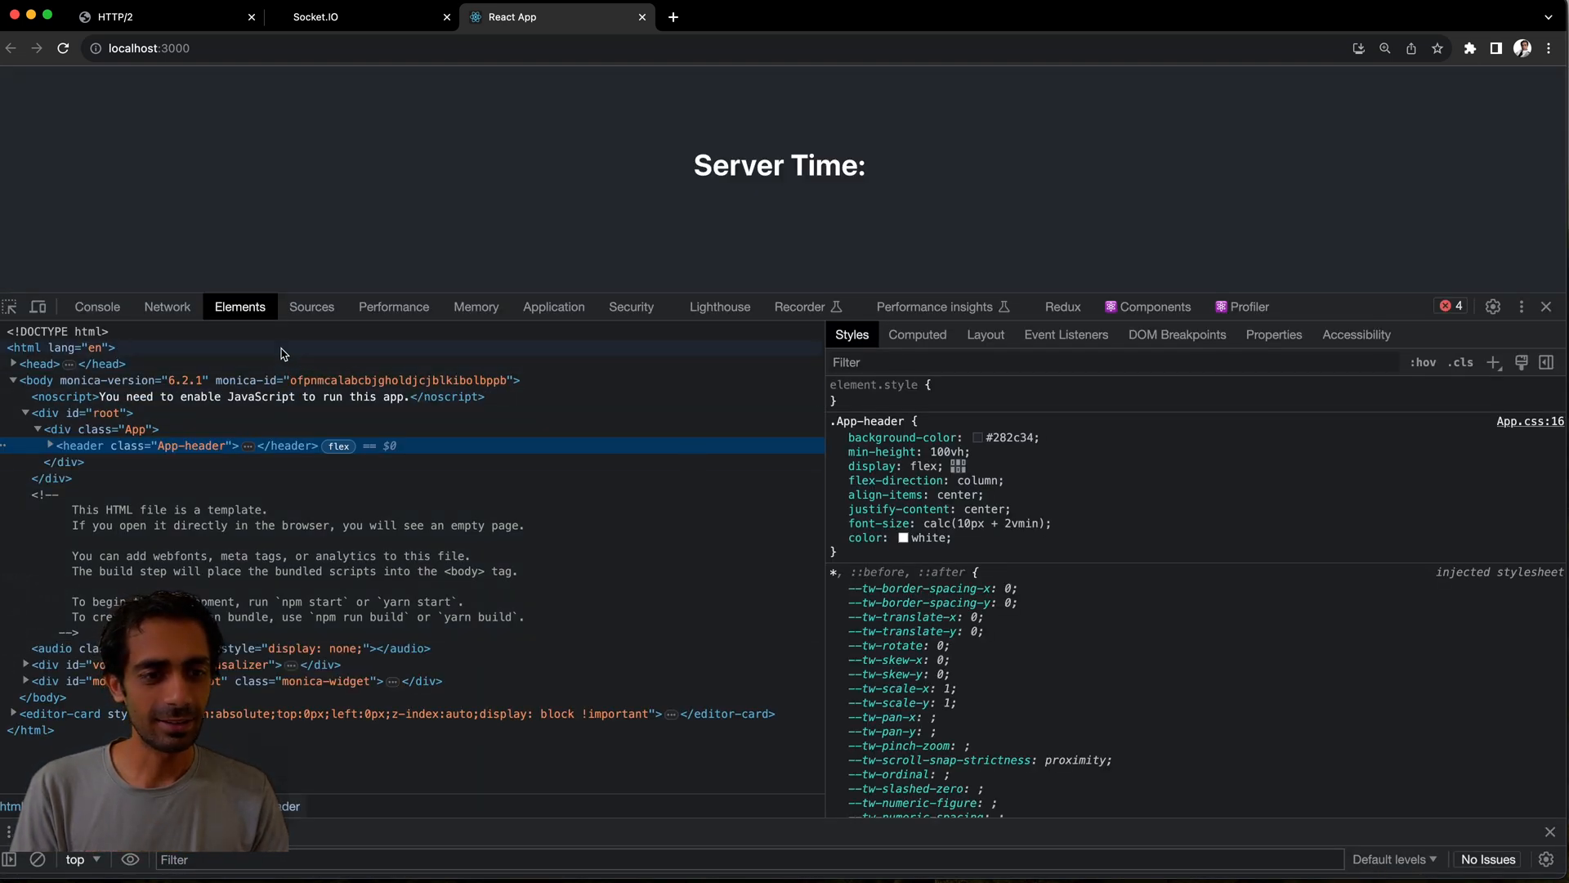
{"action": "left_click", "coordinate": [167, 308]}
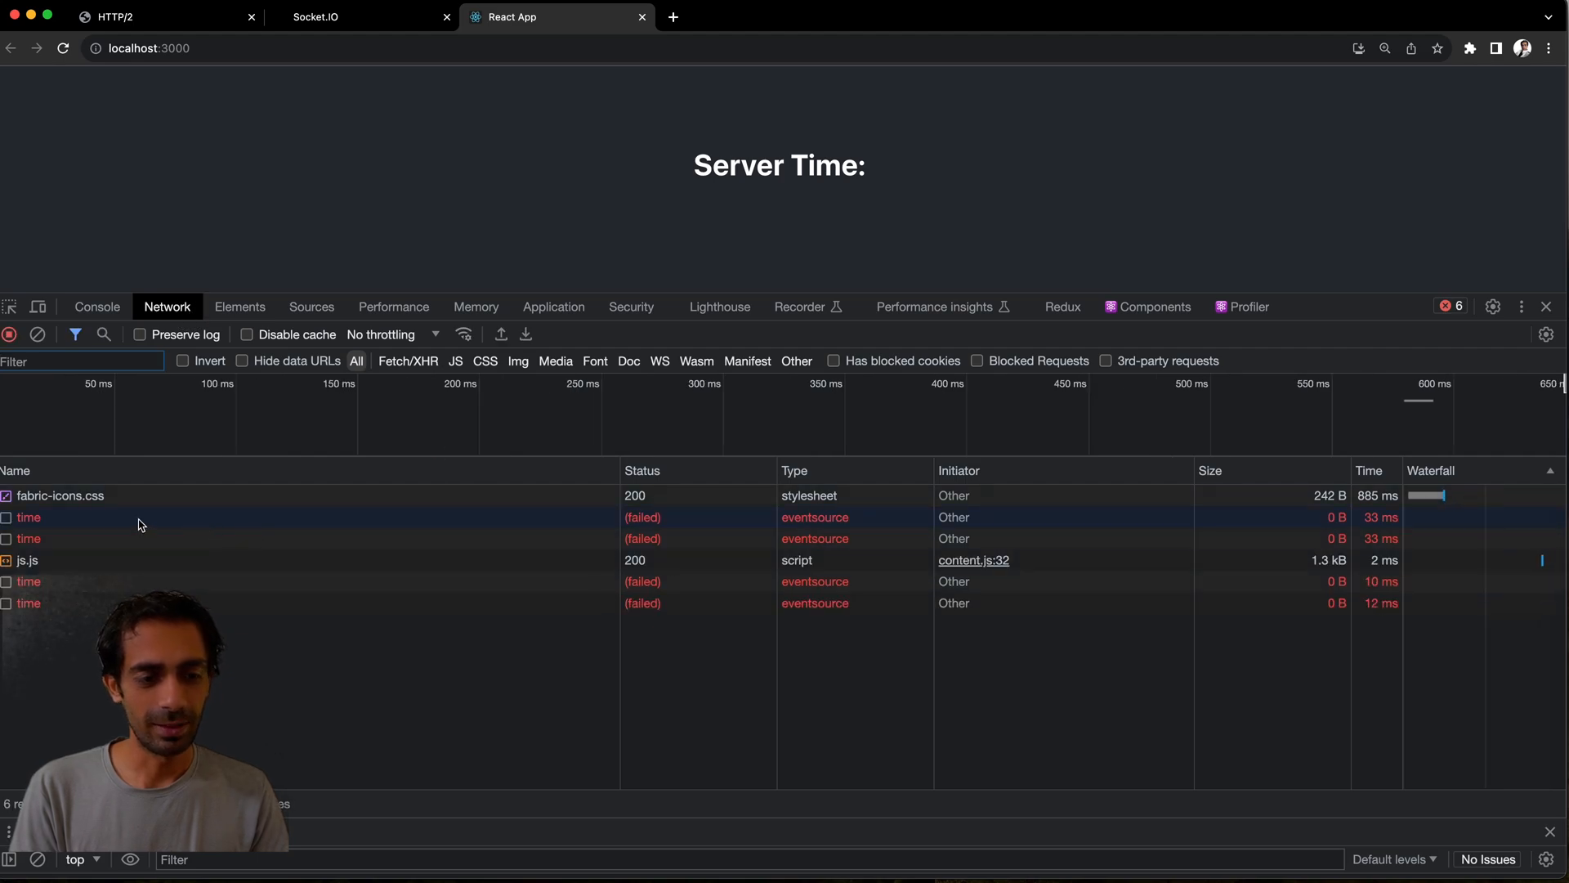
{"action": "left_click", "coordinate": [28, 516]}
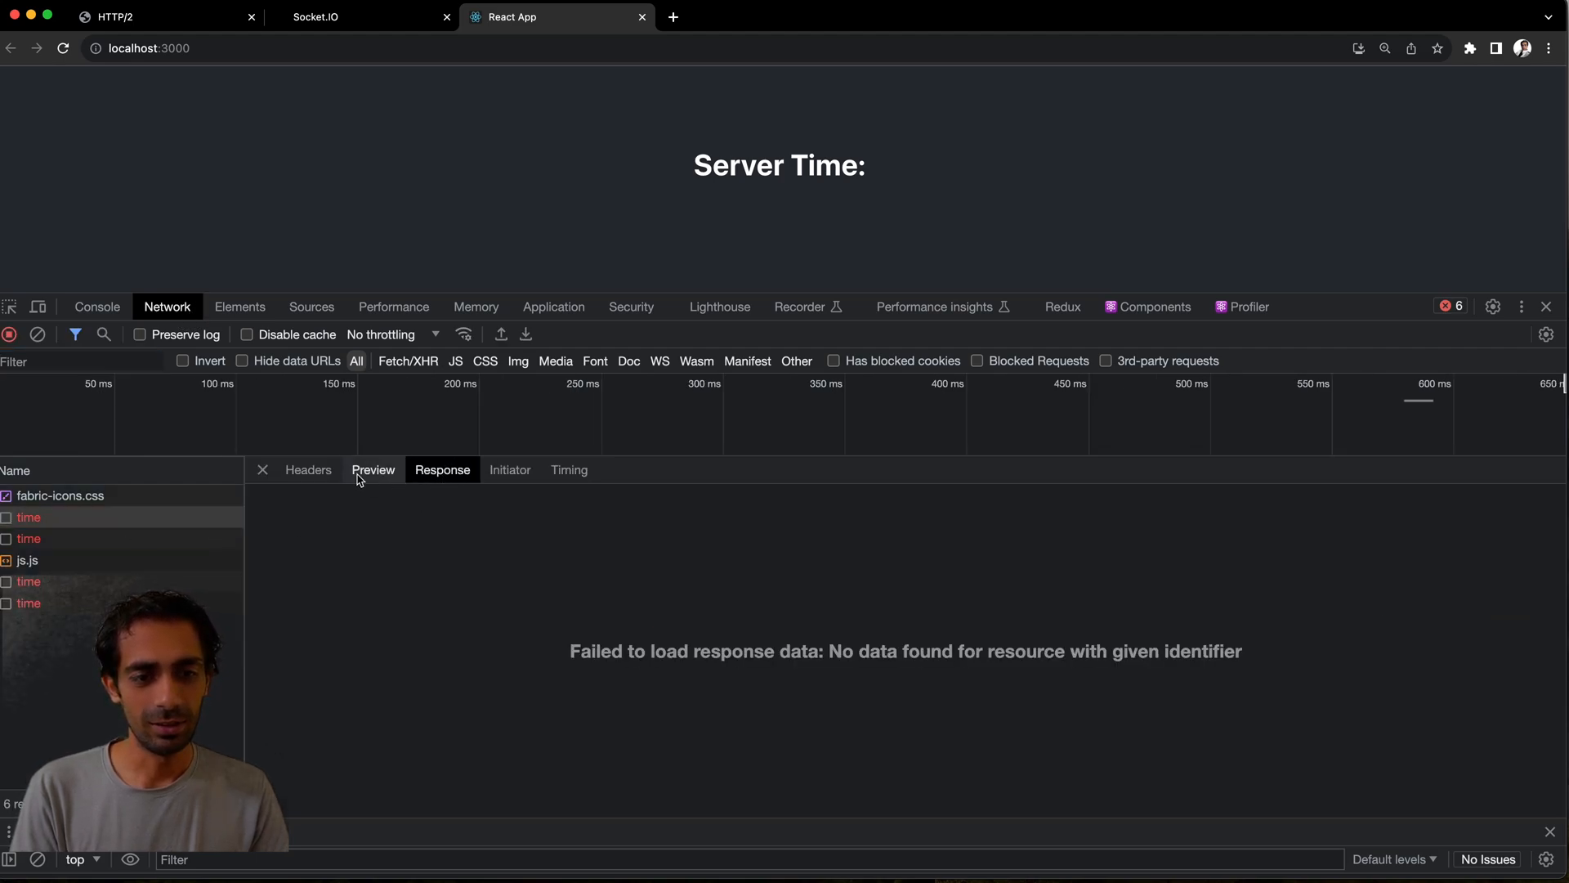
{"action": "left_click", "coordinate": [309, 470]}
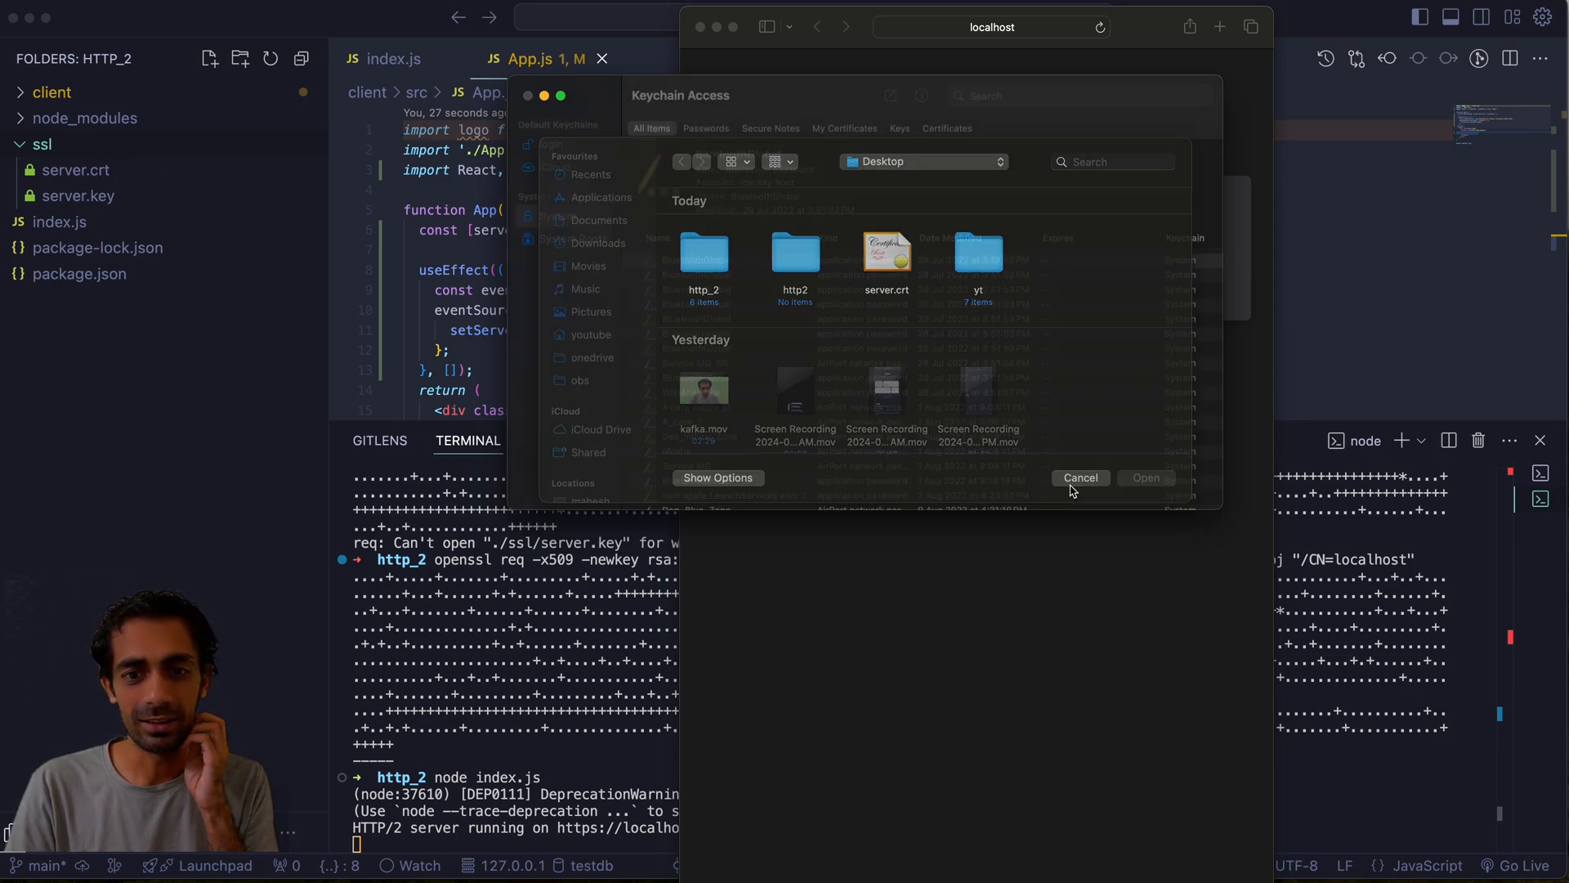
Cancel the Keychain Access Import Items file chooser without importing a certificate
{"action": "left_click", "coordinate": [1081, 478]}
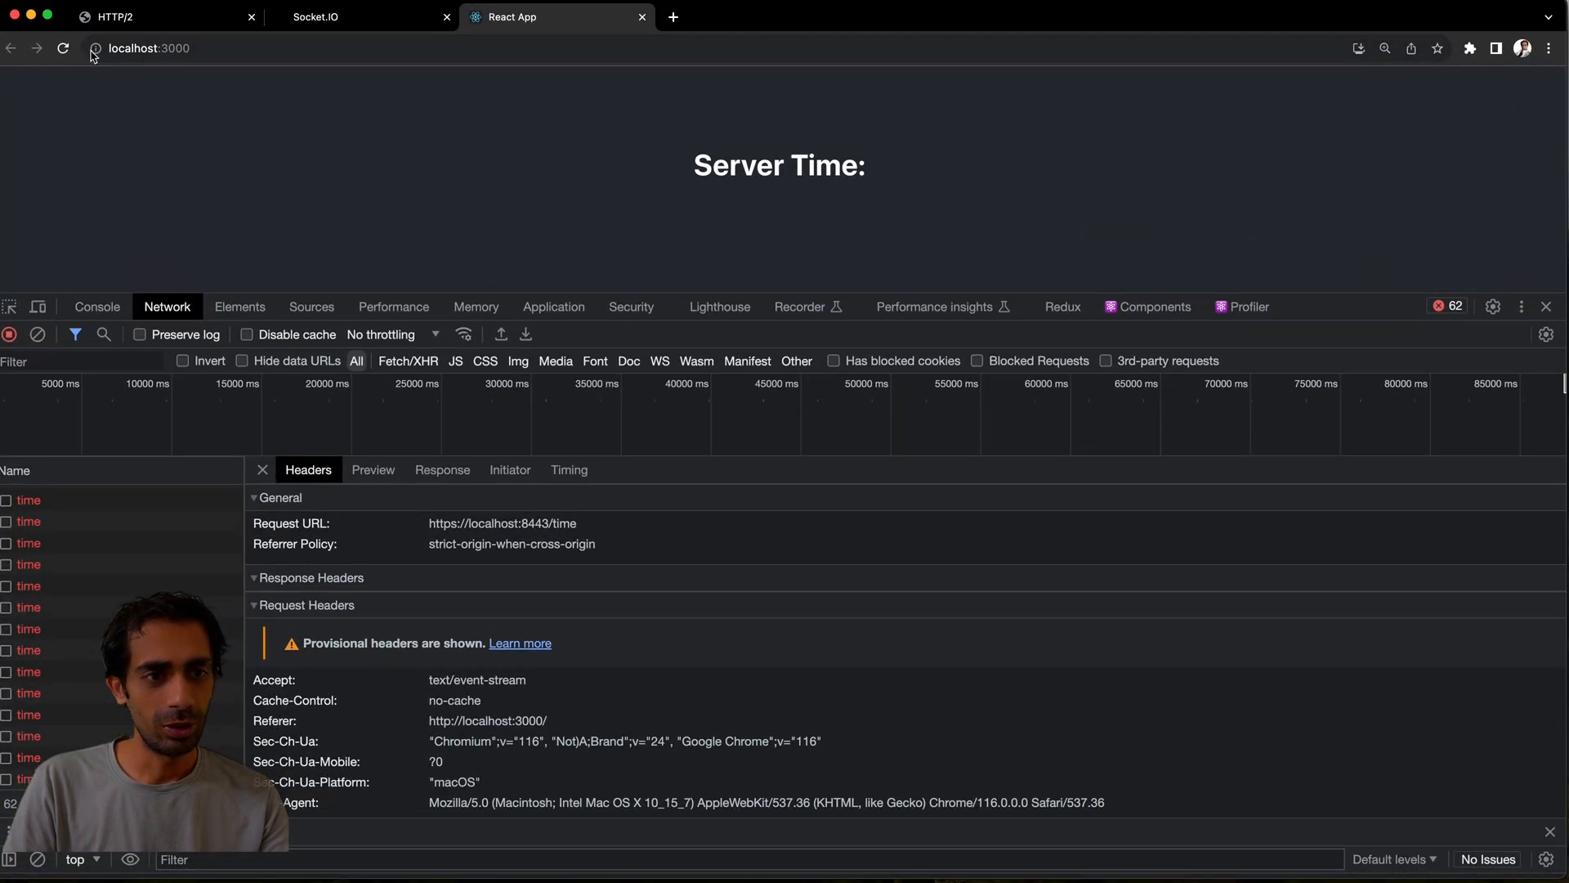
Proceed past the localhost:8443 certificate warning so the React app shows the live server time
{"action": "left_click", "coordinate": [64, 47]}
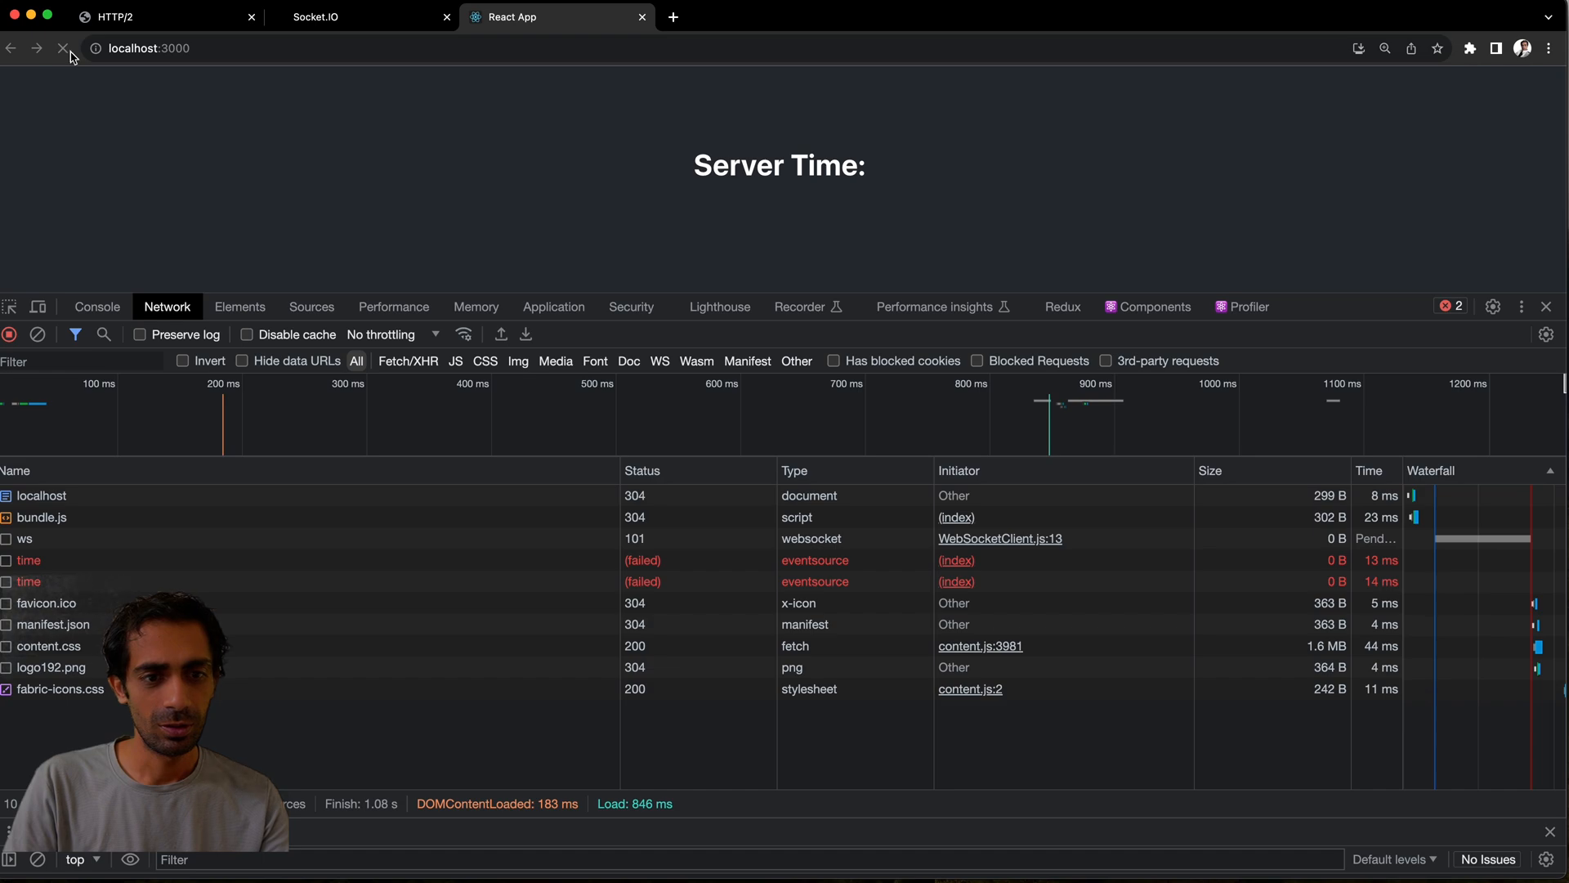
{"action": "left_click", "coordinate": [28, 559]}
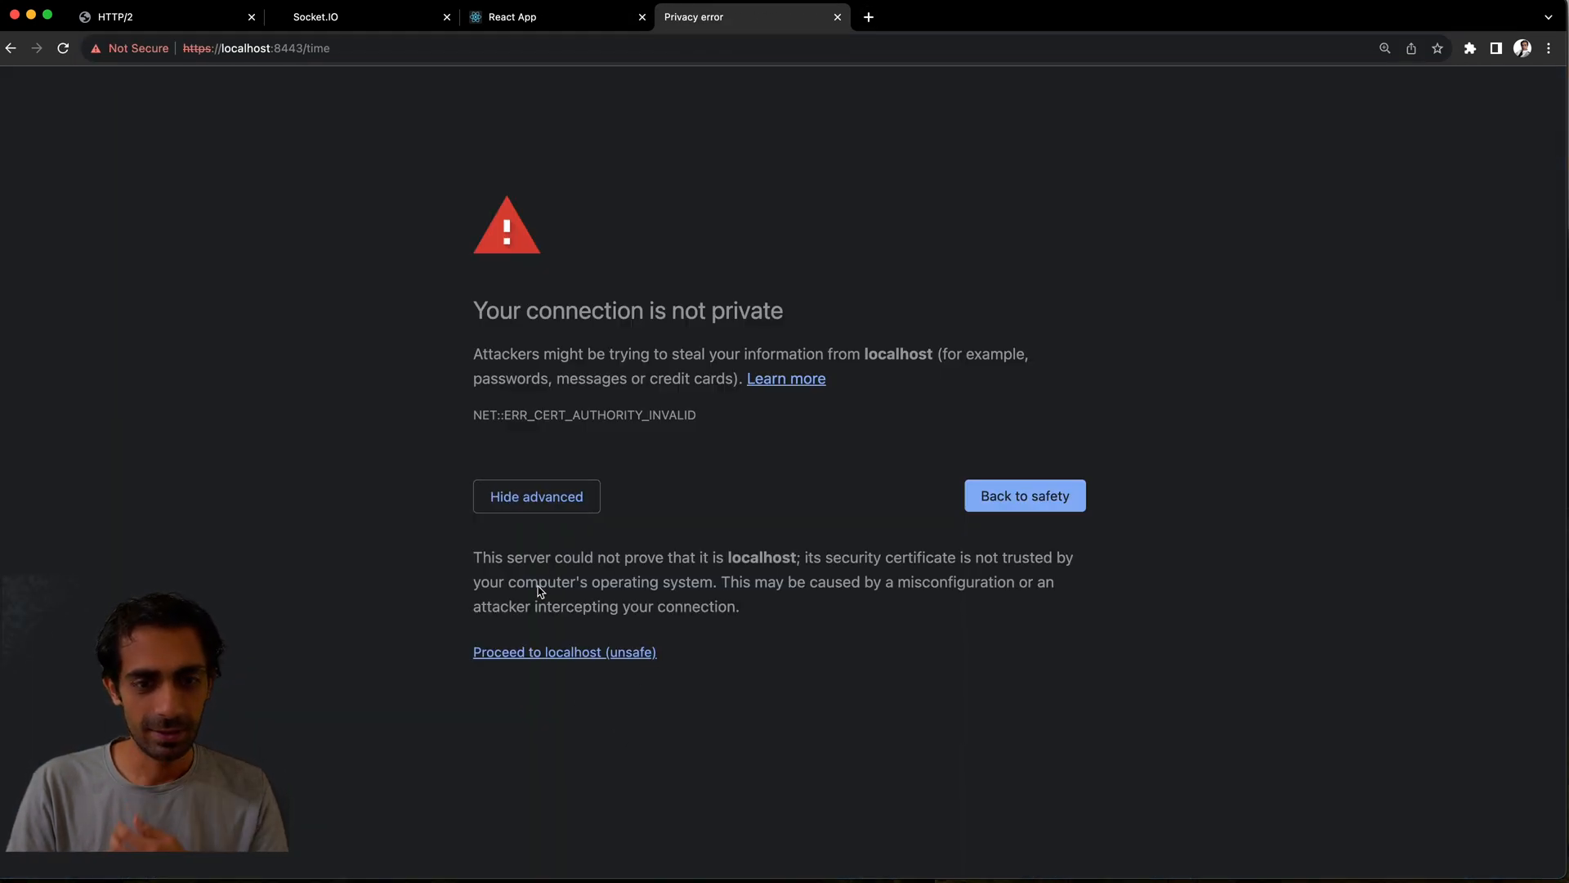
{"action": "left_click", "coordinate": [564, 652]}
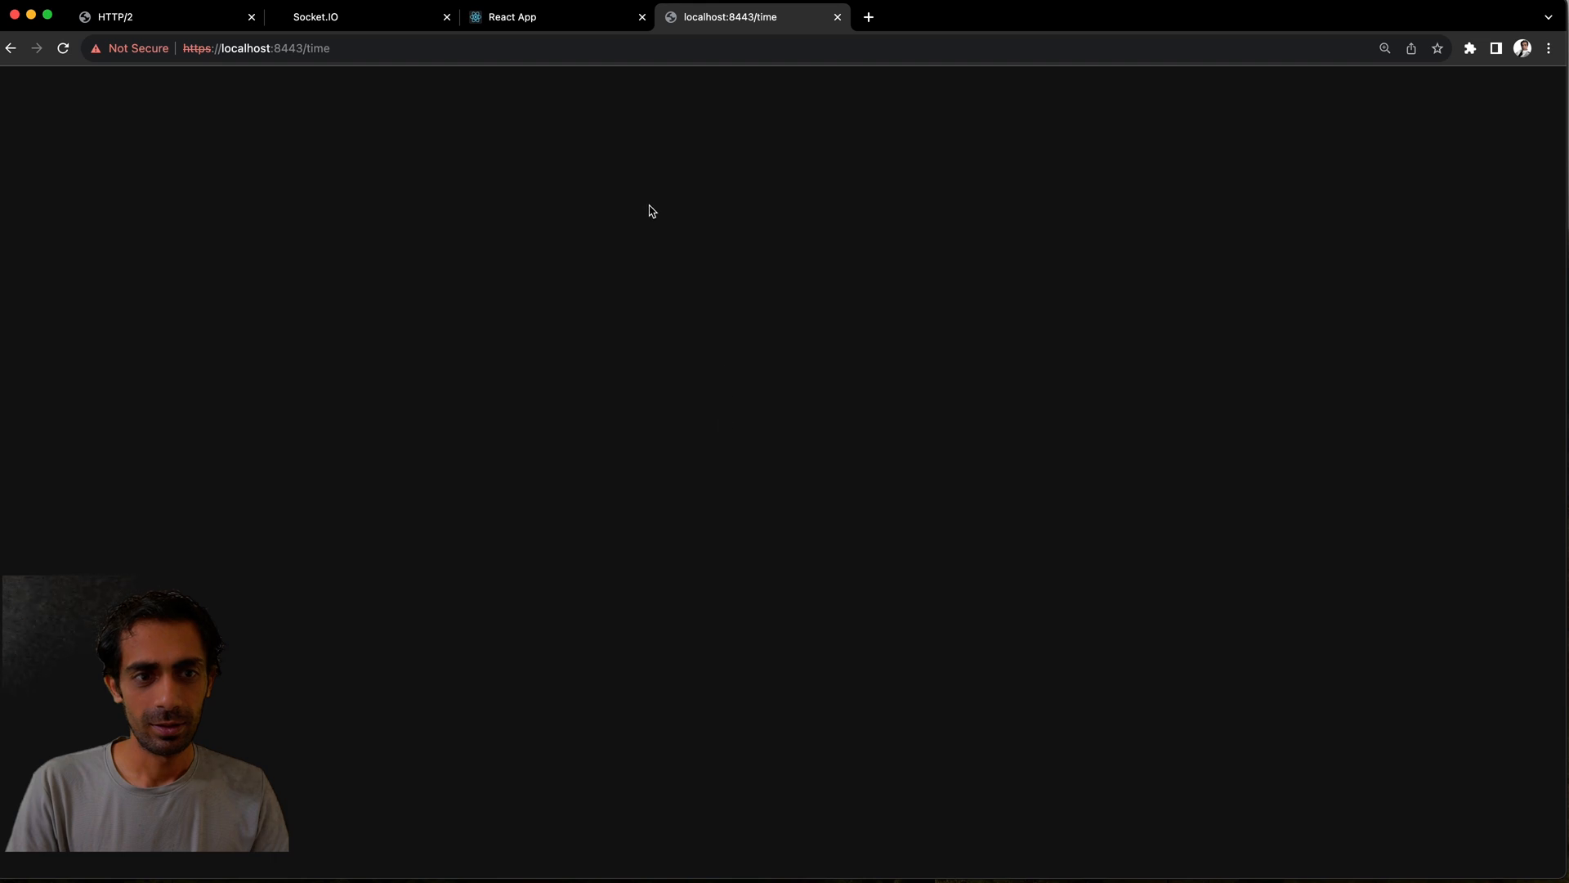
{"action": "left_click", "coordinate": [556, 17]}
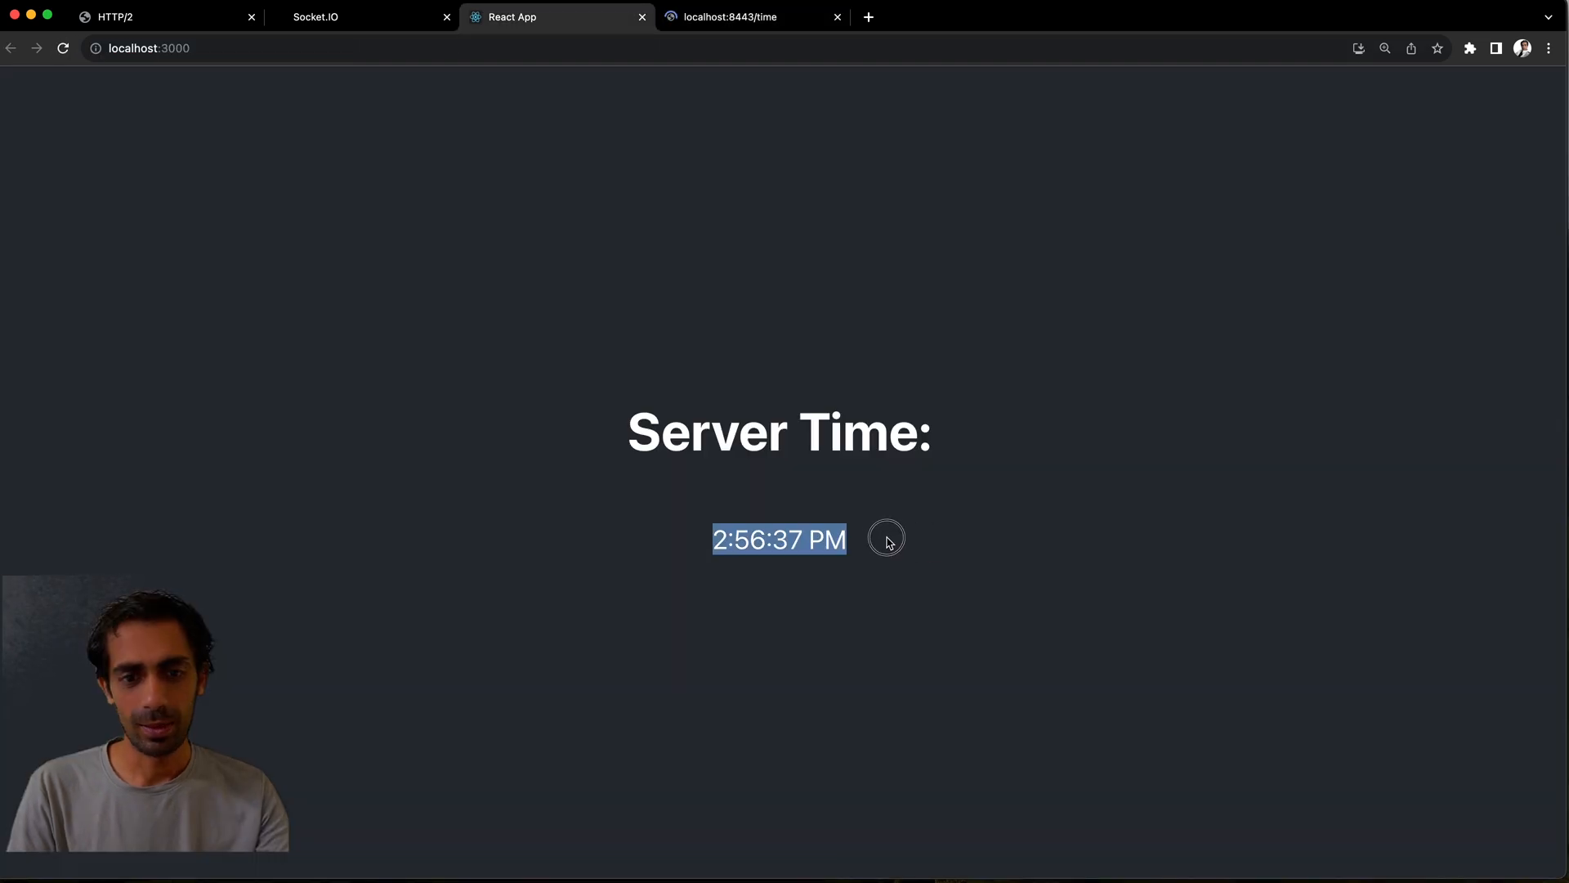
Inspect the 200 'time' eventsource request and its EventStream of per-second server time messages
{"action": "left_click", "coordinate": [884, 540]}
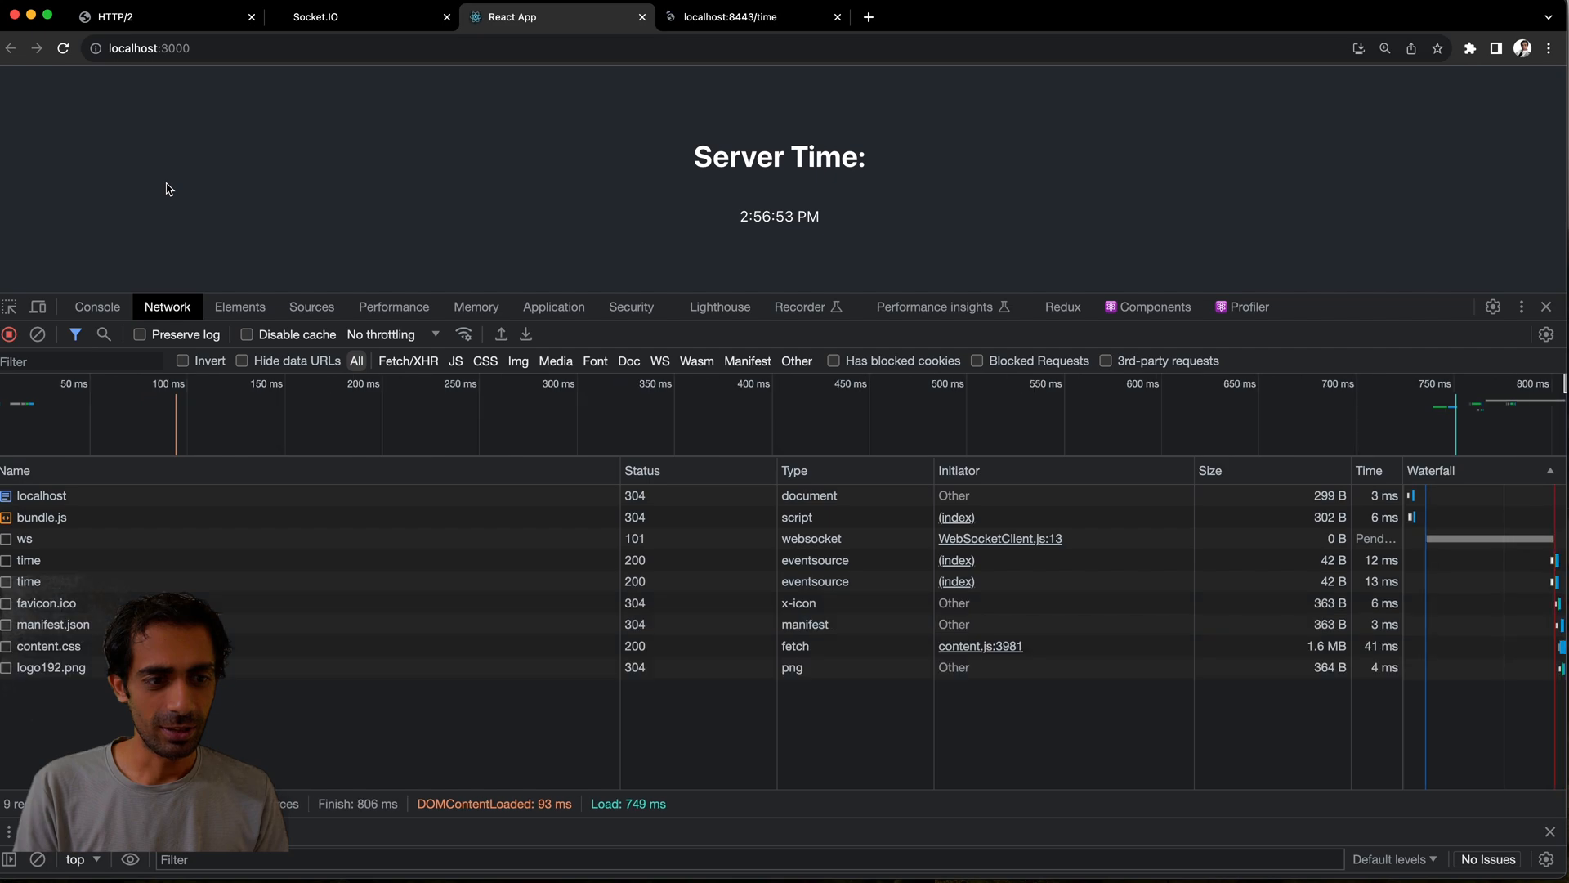
{"action": "left_click", "coordinate": [27, 559]}
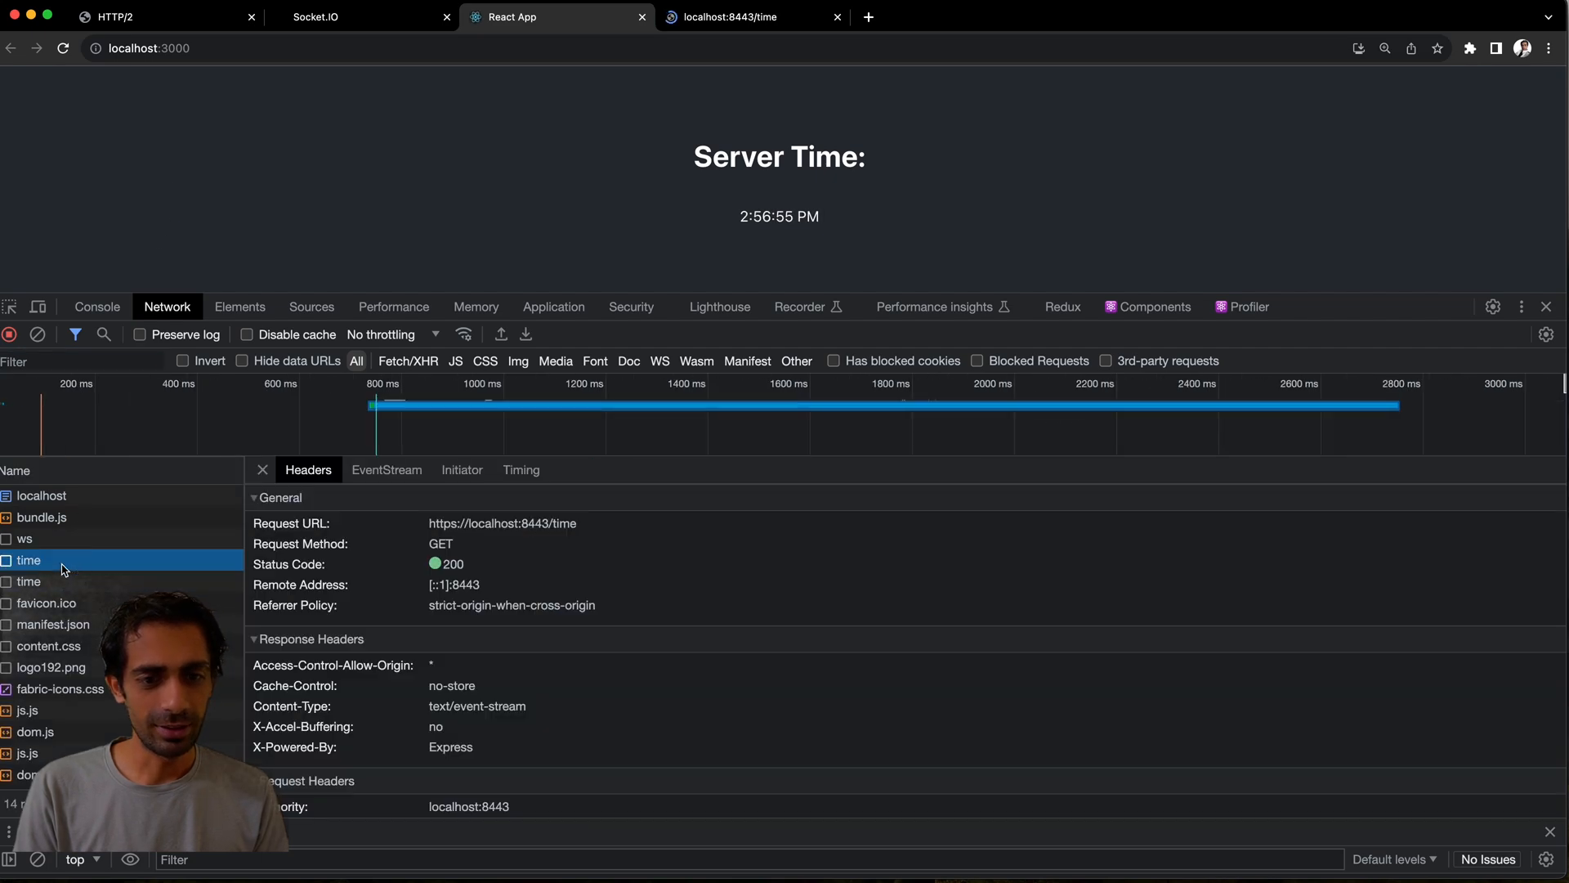
{"action": "left_click", "coordinate": [386, 469]}
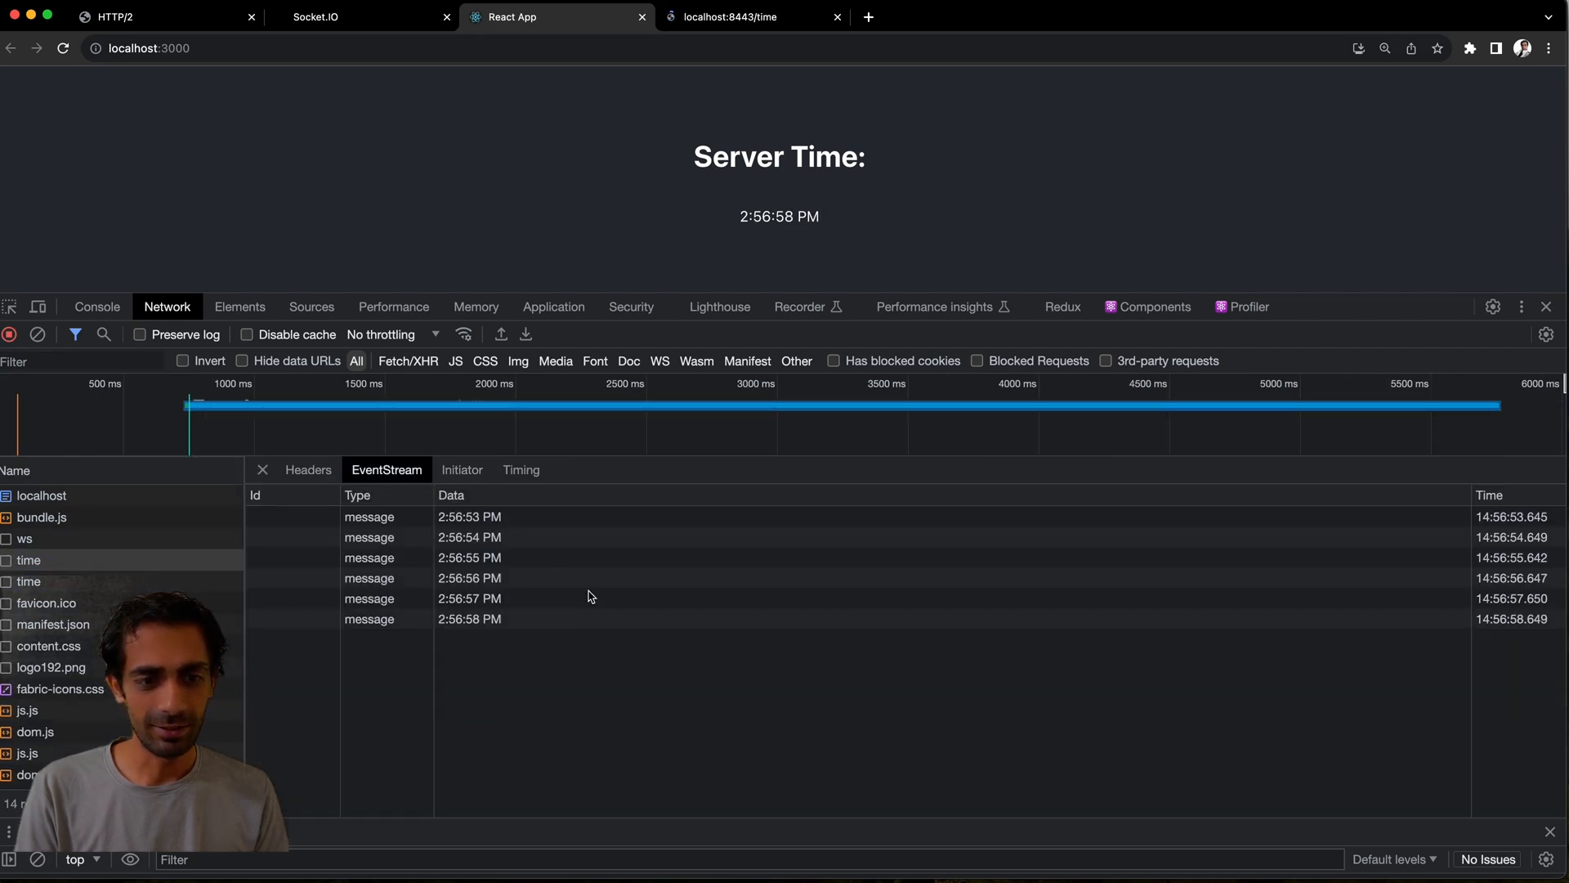